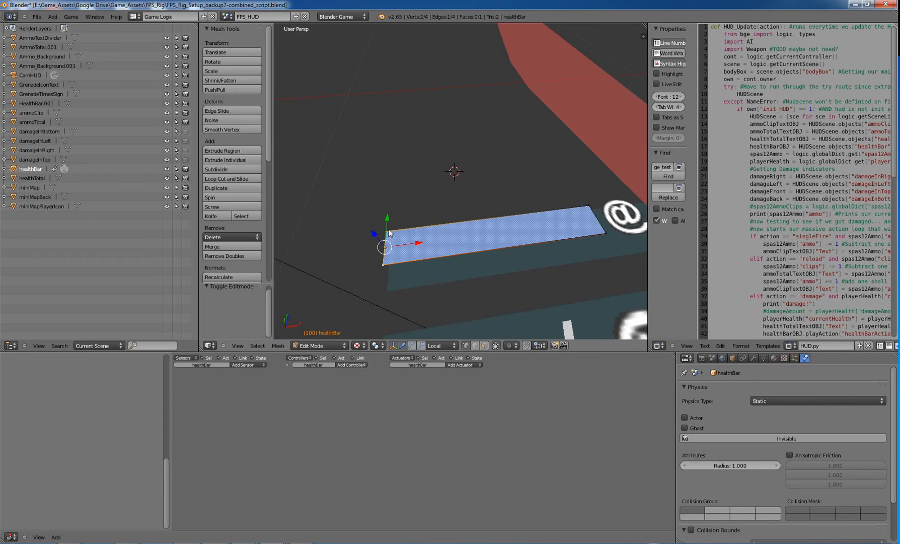
{"action": "mouse_move", "coordinate": [406, 251]}
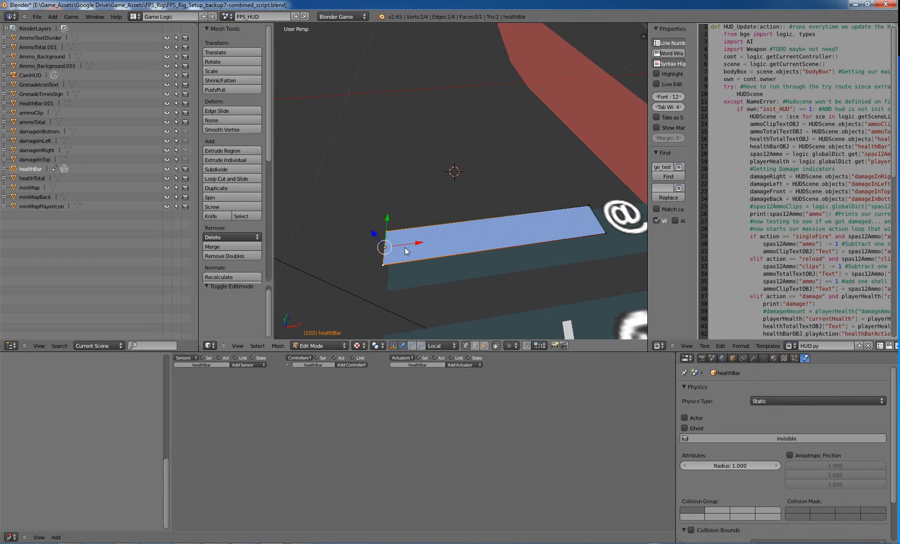
Step: Leave mesh editing on the healthBar and bring up the screen layout list
{"action": "left_click", "coordinate": [317, 346]}
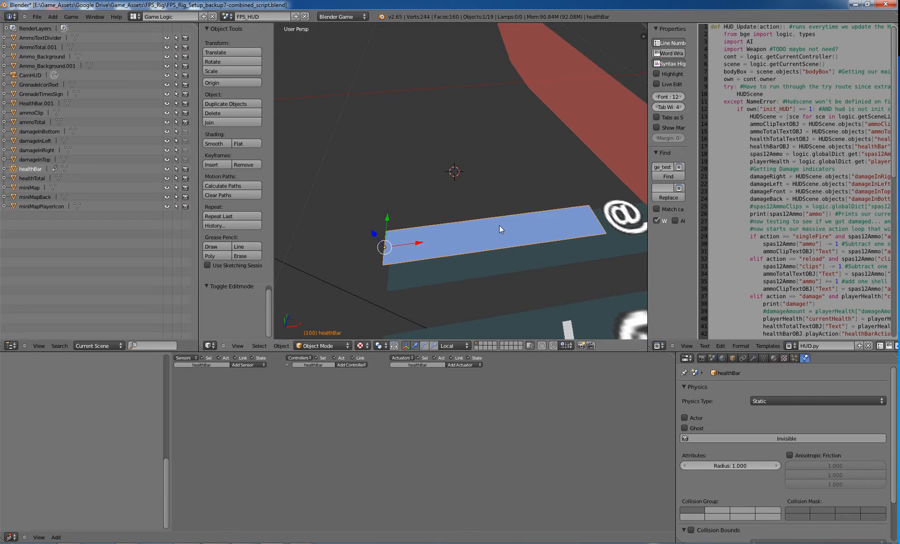
{"action": "left_click", "coordinate": [166, 16]}
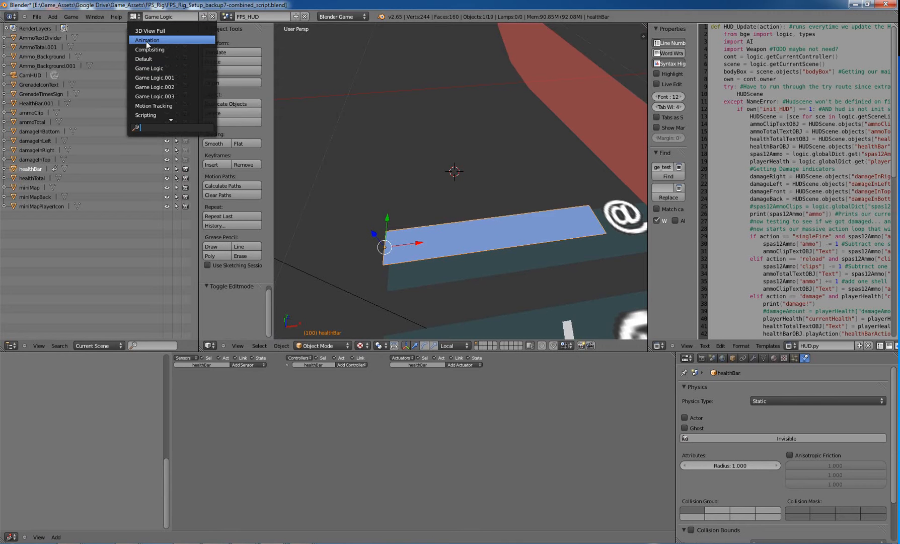
Step: In the Animation layout, view healthBarAction at frame 100 where the bar is full
{"action": "left_click", "coordinate": [147, 39]}
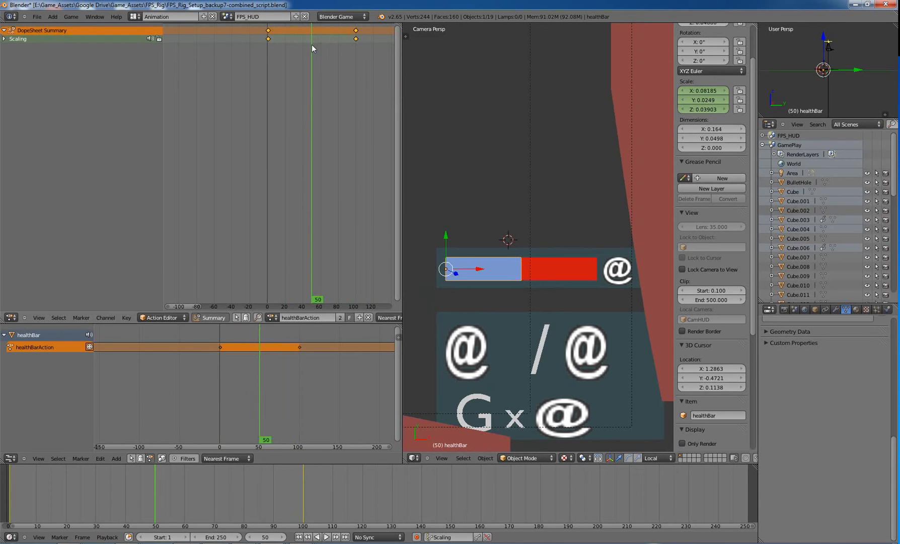
{"action": "left_click", "coordinate": [355, 38]}
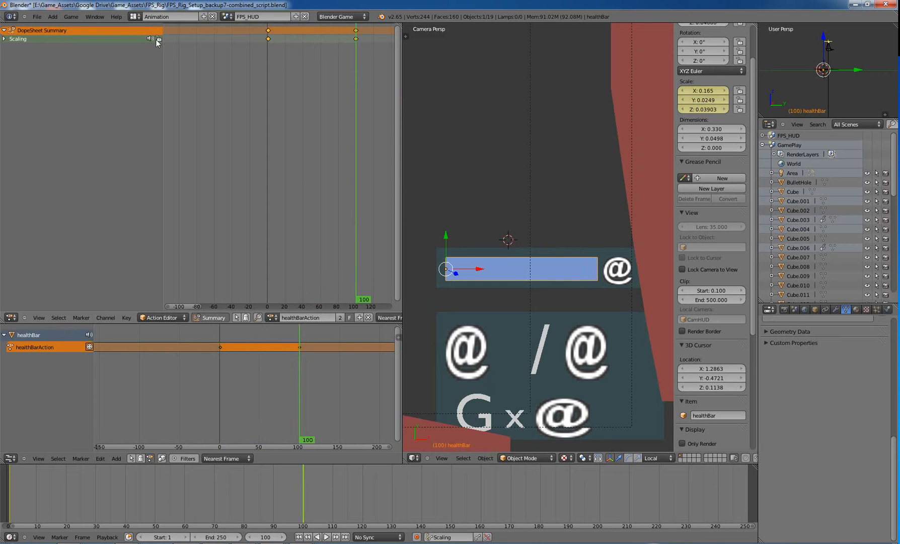
{"action": "left_click", "coordinate": [170, 16]}
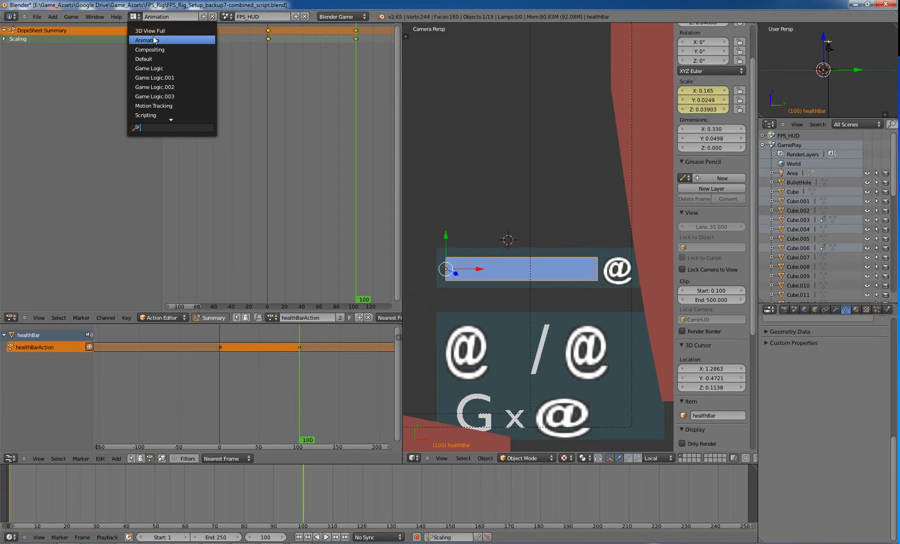
Step: In the Game Logic layout, select enemyCube and load its AI.py raycast script
{"action": "left_click", "coordinate": [149, 67]}
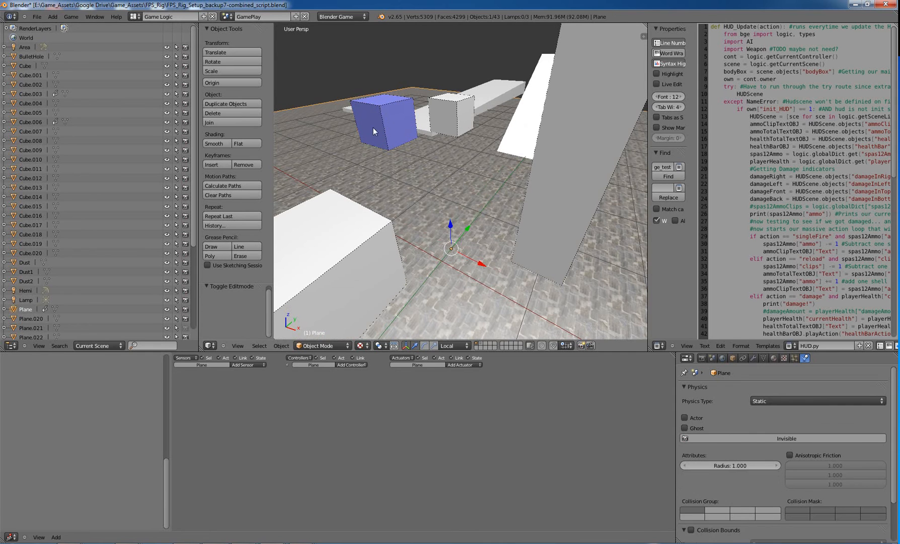
{"action": "left_click", "coordinate": [827, 359]}
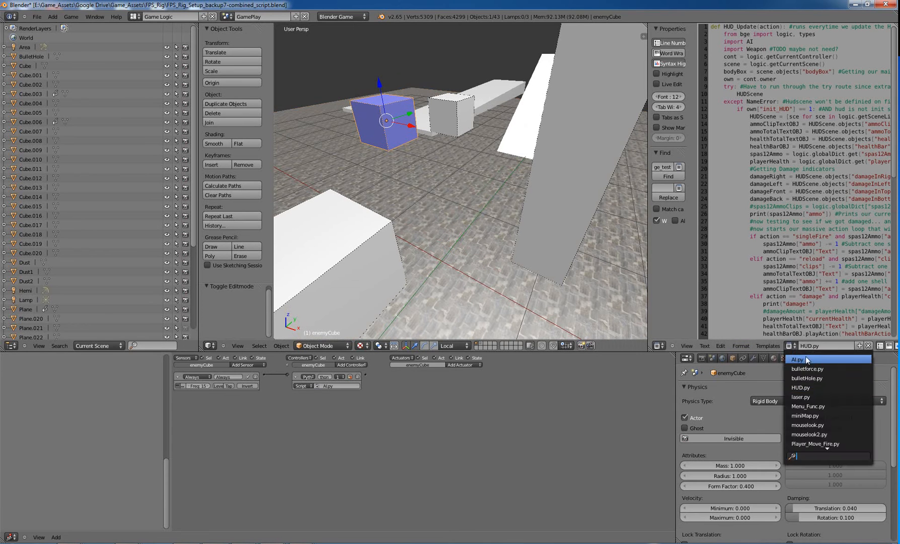
{"action": "left_click", "coordinate": [798, 359]}
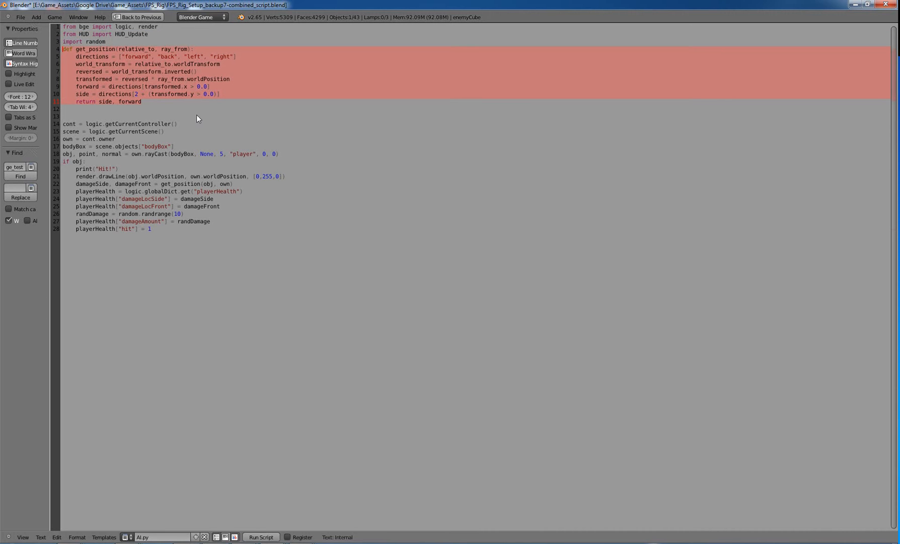
{"action": "mouse_move", "coordinate": [119, 38]}
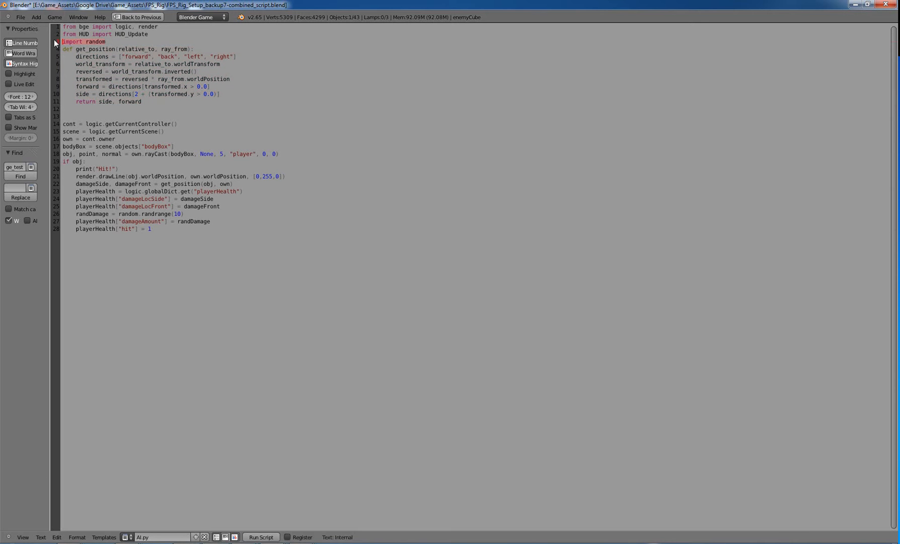
{"action": "mouse_move", "coordinate": [189, 47]}
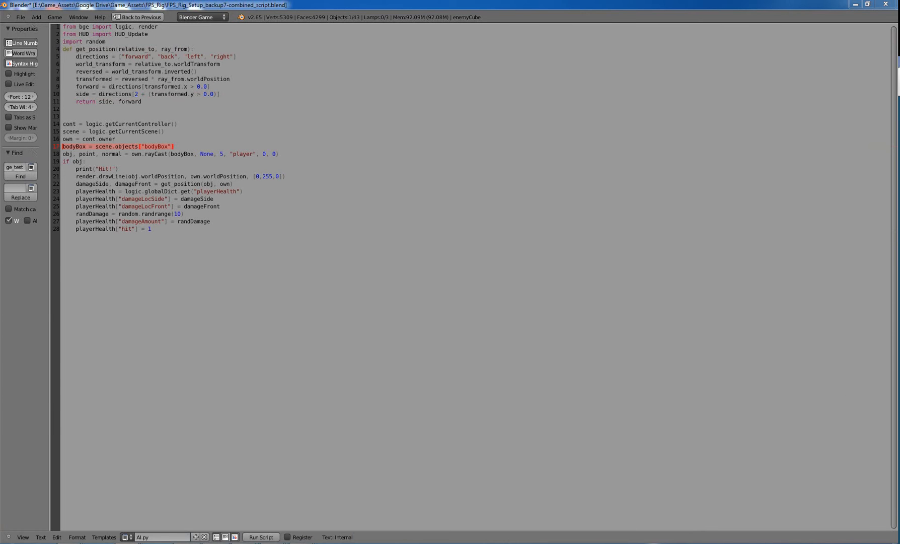
{"action": "mouse_move", "coordinate": [81, 155]}
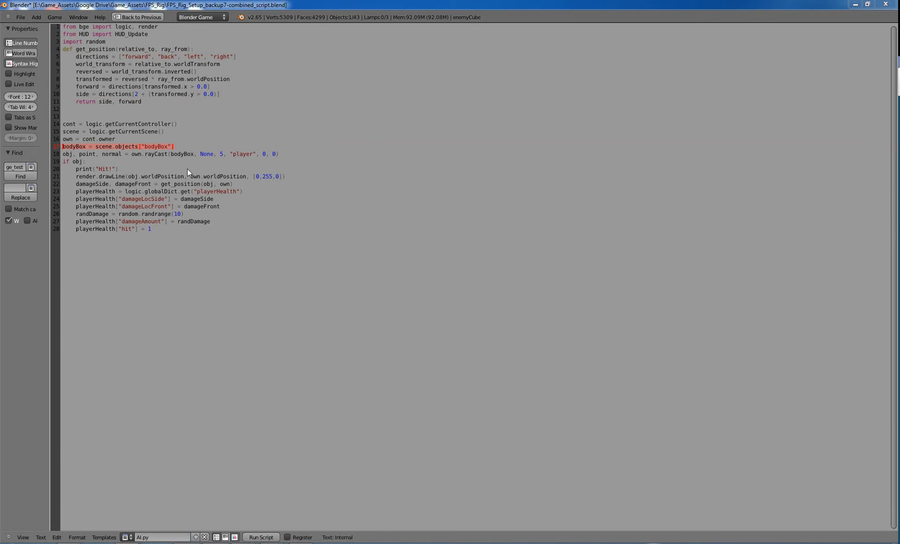
{"action": "mouse_move", "coordinate": [156, 162]}
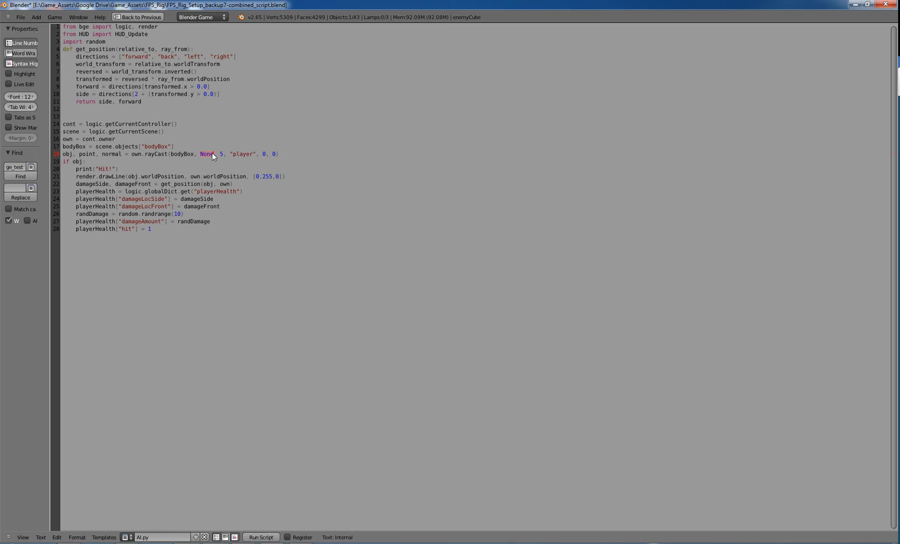
{"action": "mouse_move", "coordinate": [144, 165]}
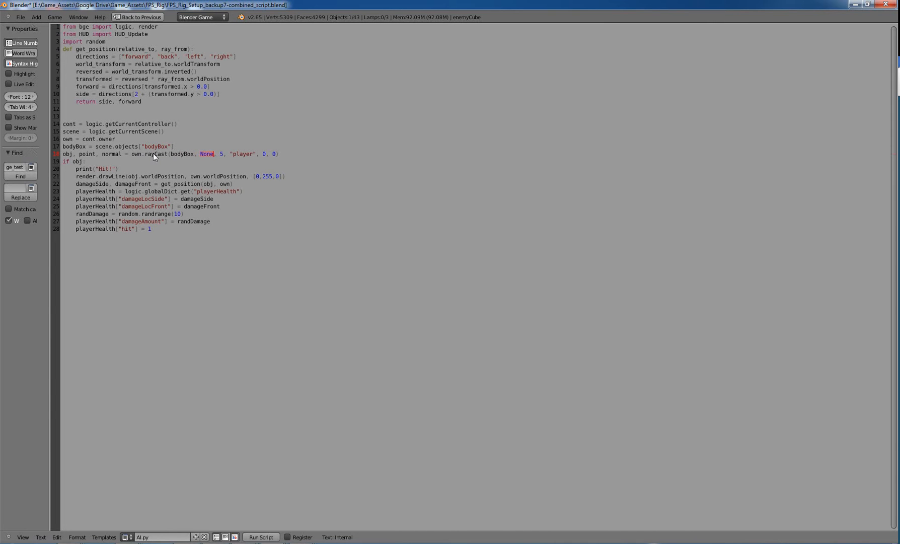
{"action": "mouse_move", "coordinate": [229, 153]}
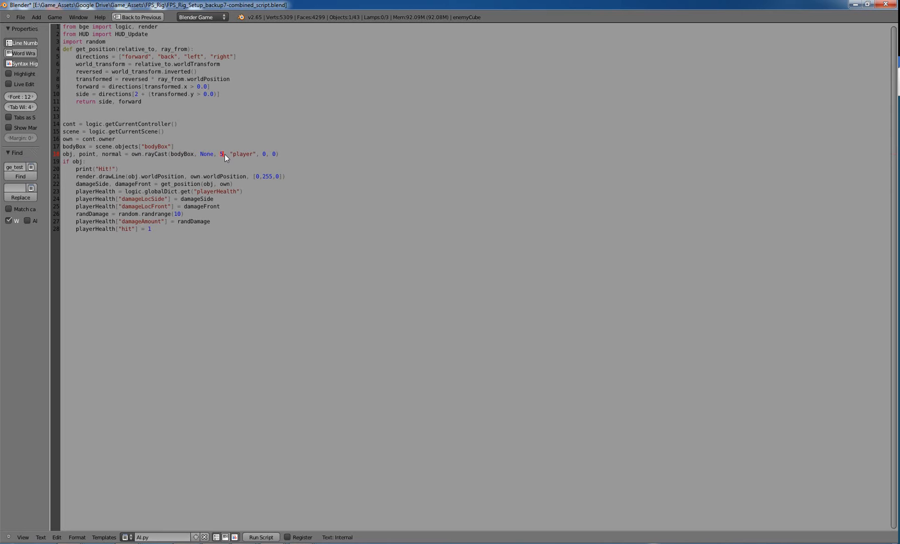
{"action": "mouse_move", "coordinate": [246, 165]}
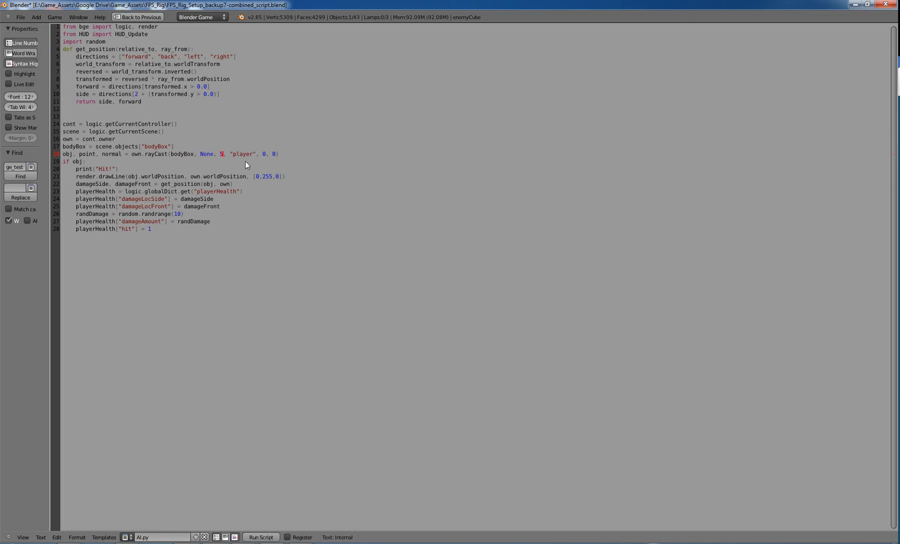
{"action": "mouse_move", "coordinate": [245, 162]}
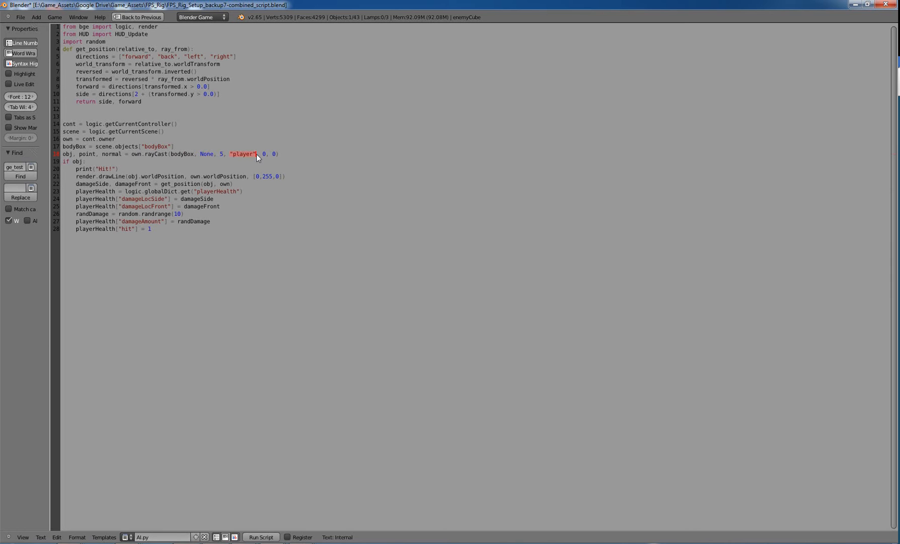
{"action": "mouse_move", "coordinate": [347, 152]}
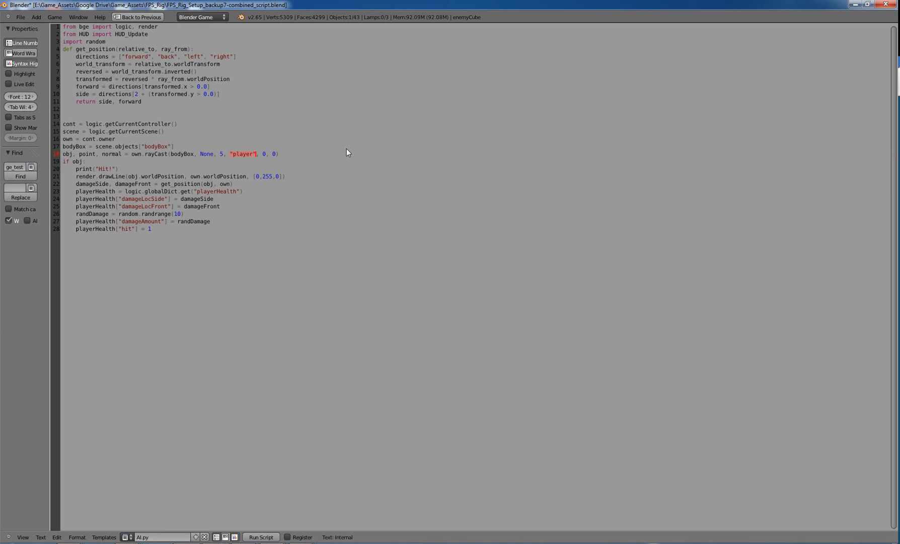
{"action": "mouse_move", "coordinate": [263, 157]}
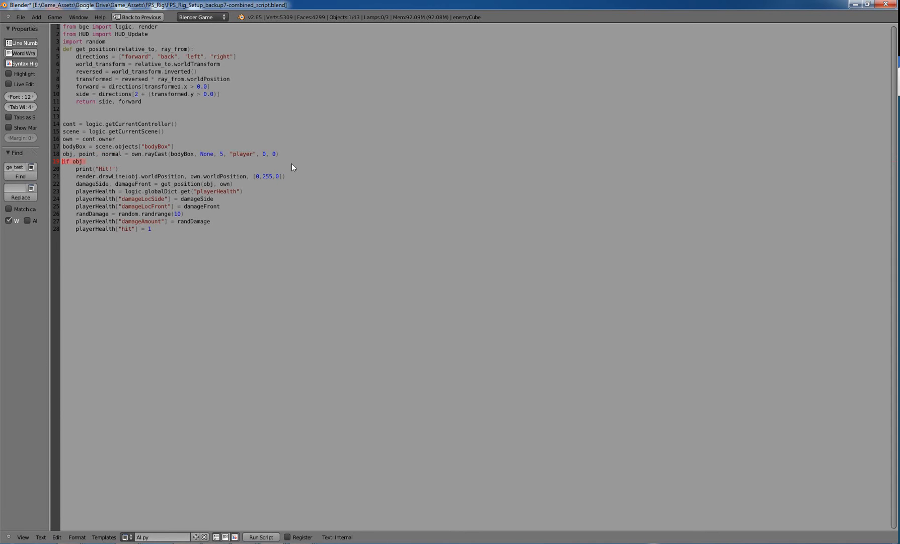
{"action": "mouse_move", "coordinate": [89, 164]}
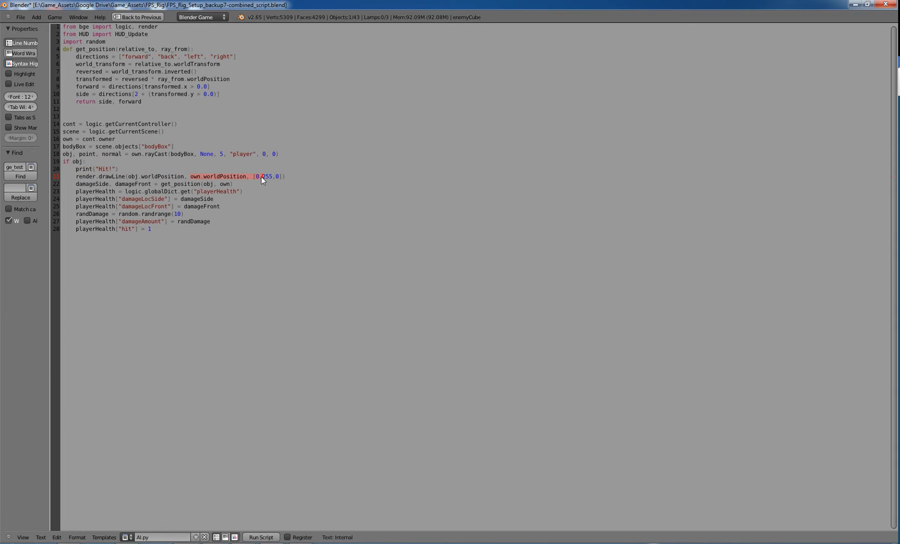
{"action": "mouse_move", "coordinate": [251, 194]}
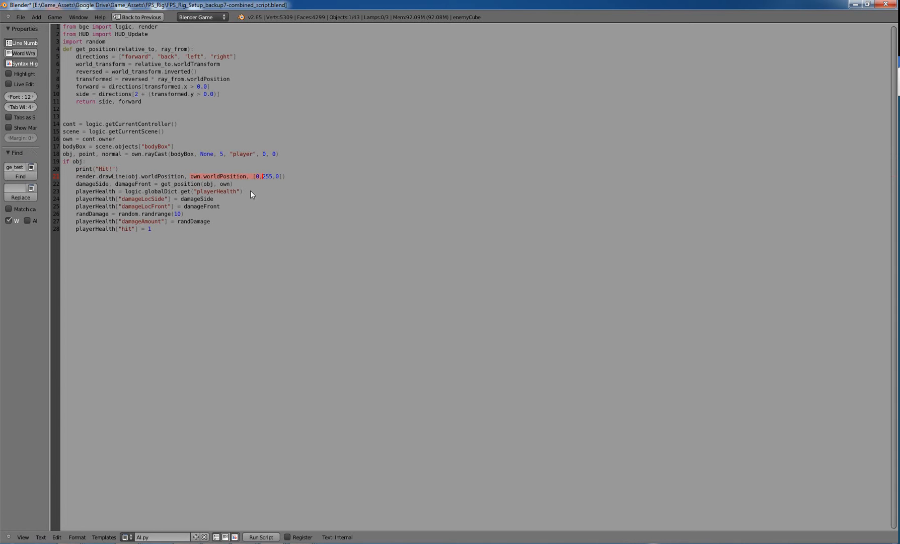
{"action": "mouse_move", "coordinate": [73, 189]}
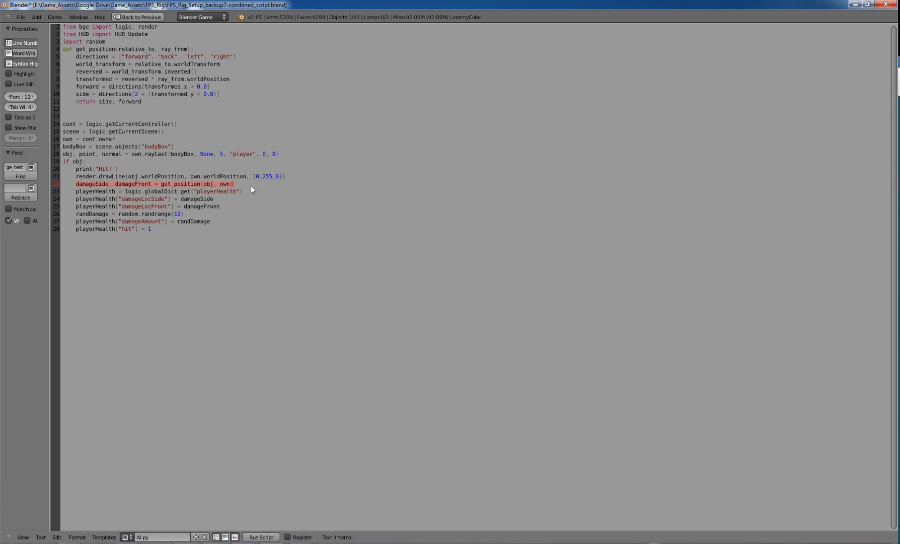
{"action": "mouse_move", "coordinate": [259, 124]}
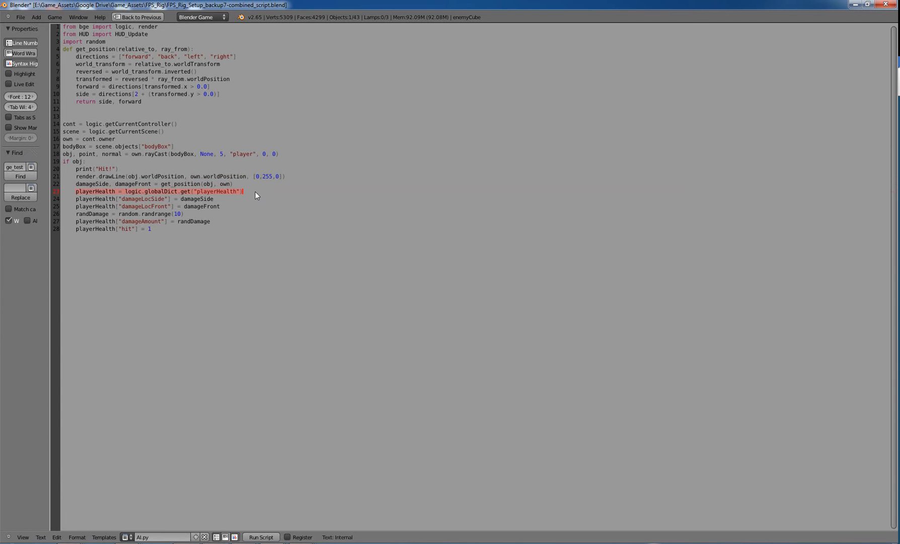
{"action": "mouse_move", "coordinate": [234, 202]}
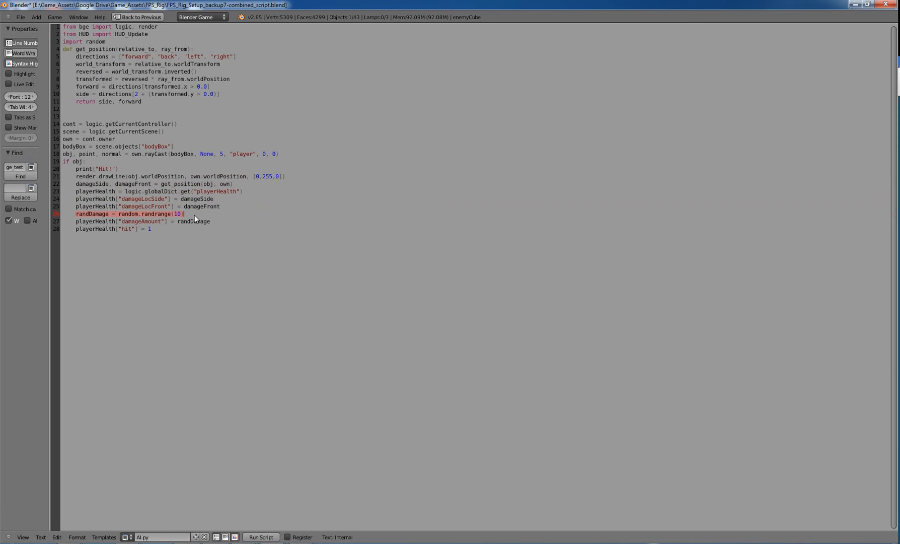
{"action": "mouse_move", "coordinate": [191, 223]}
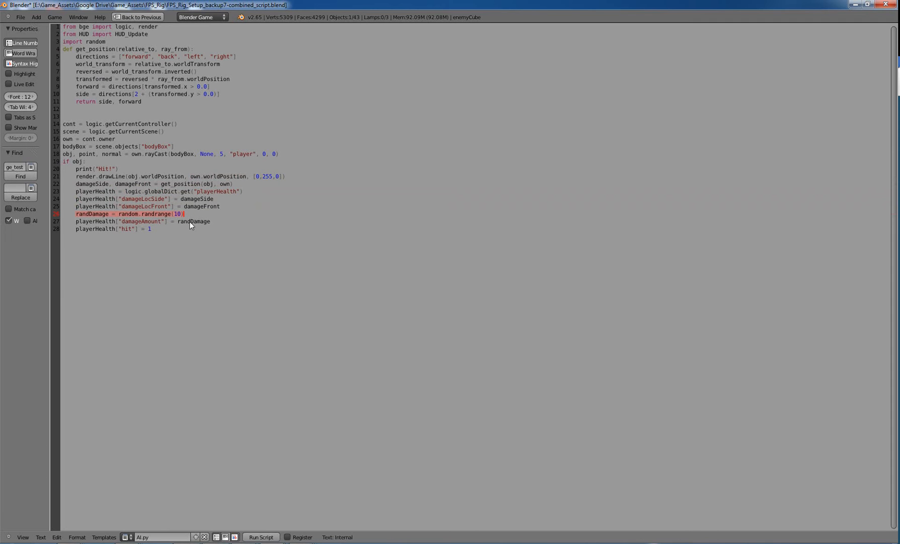
{"action": "mouse_move", "coordinate": [161, 227]}
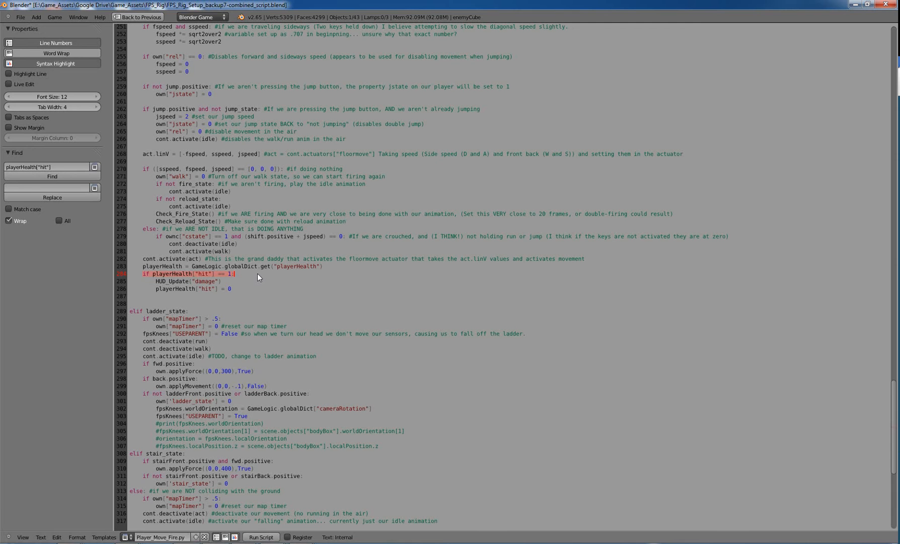
{"action": "mouse_move", "coordinate": [145, 279]}
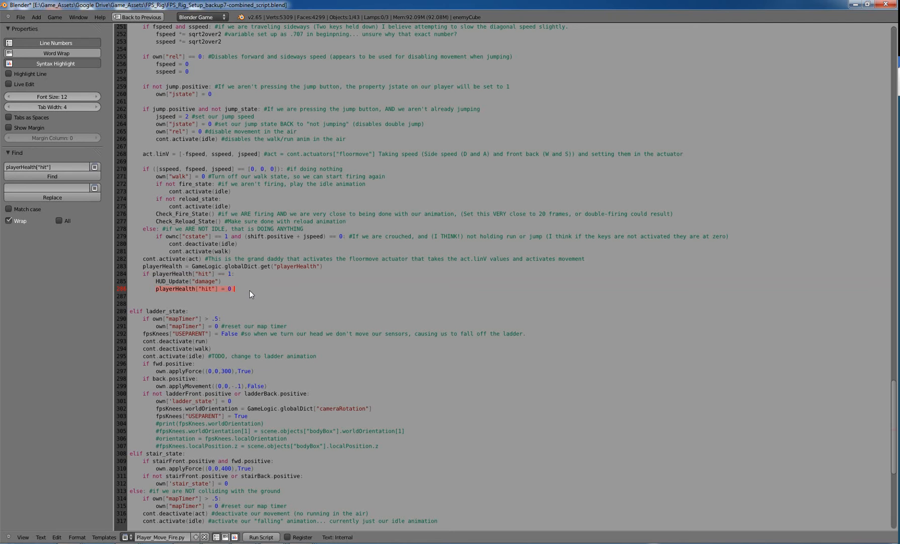
{"action": "mouse_move", "coordinate": [257, 292]}
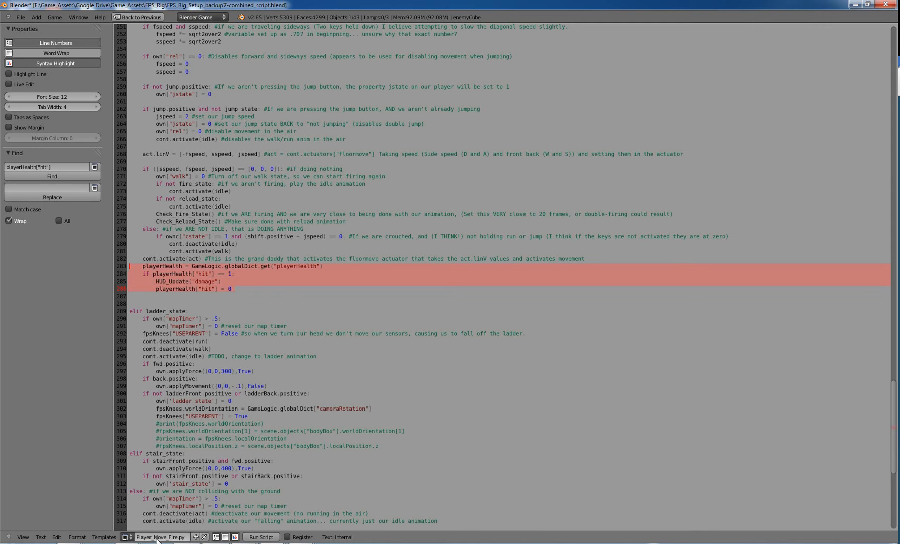
{"action": "mouse_move", "coordinate": [137, 510]}
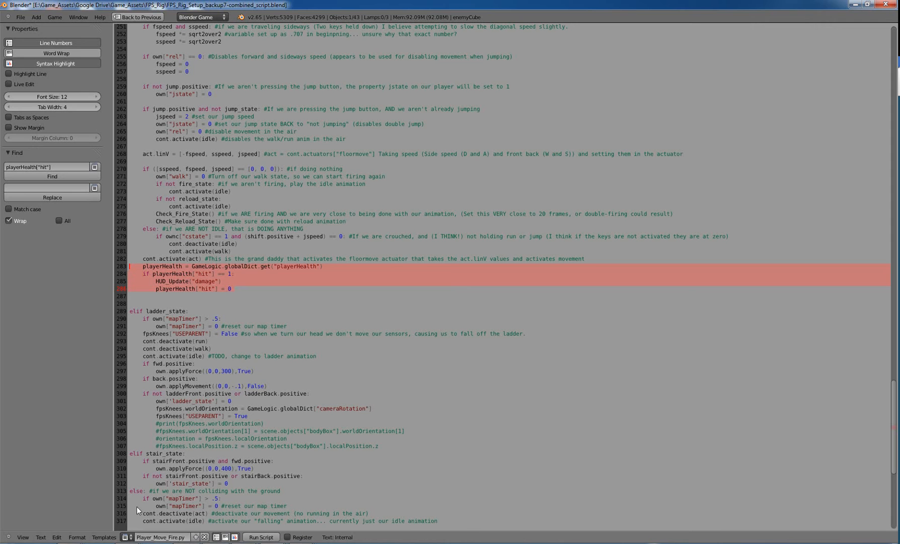
Step: List the file's text scripts while reviewing Player_Move_Fire.py's playerHealth hit block
{"action": "left_click", "coordinate": [124, 537]}
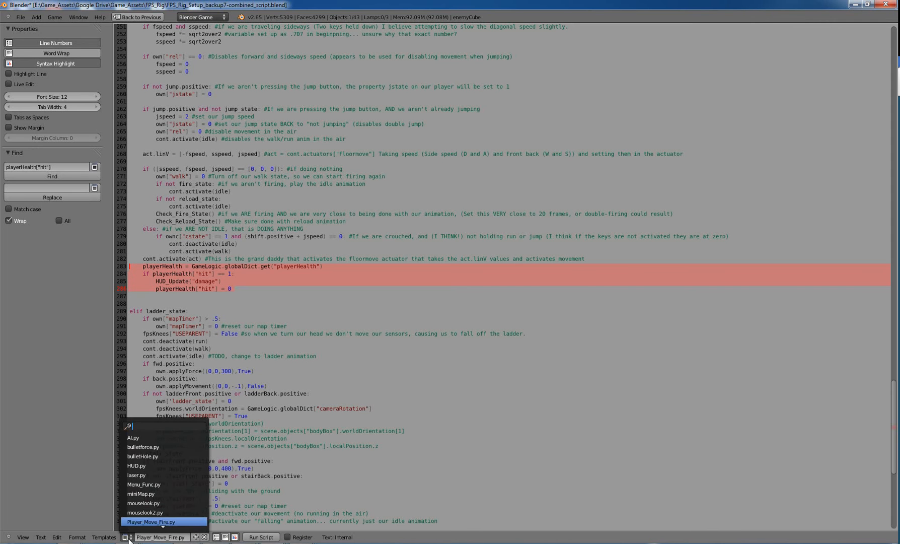
{"action": "mouse_move", "coordinate": [166, 466]}
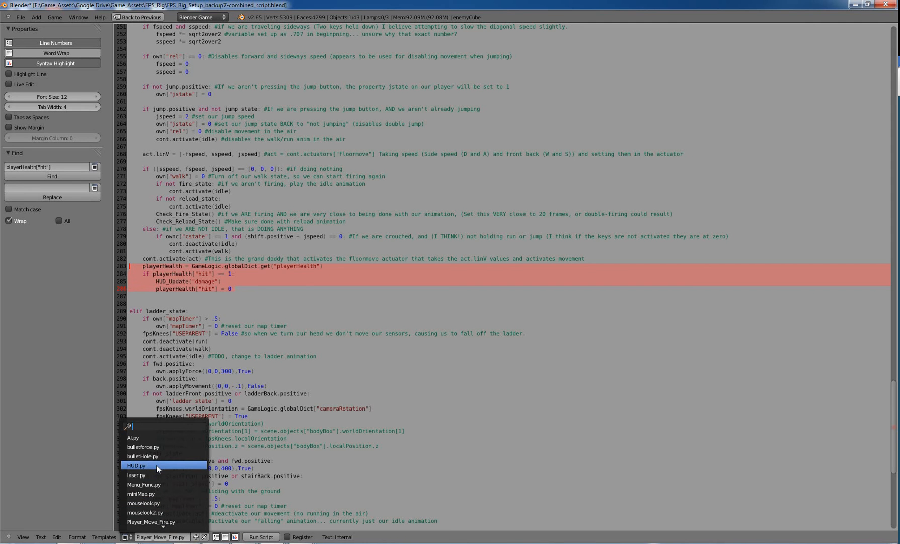
Step: Review HUD.py's lines subtracting damageAmount and updating the health text and bar
{"action": "left_click", "coordinate": [137, 466]}
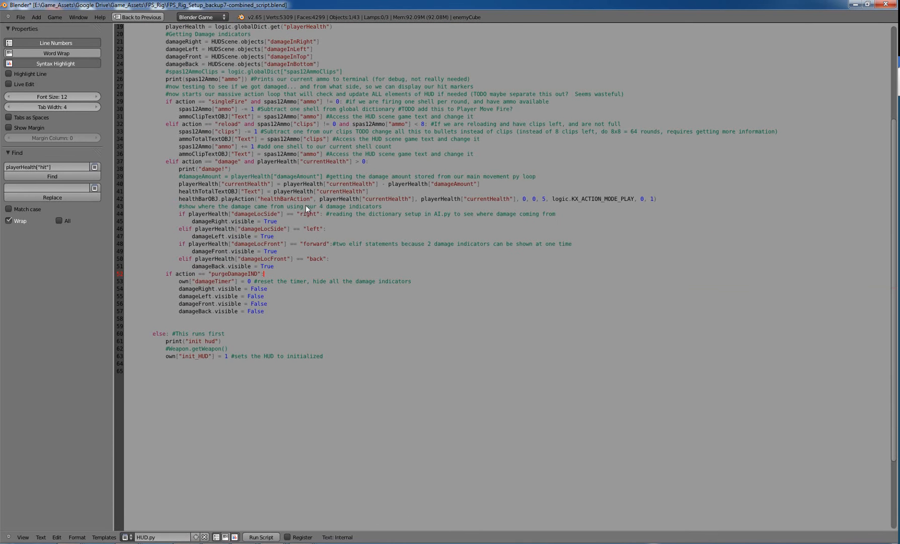
{"action": "scroll", "scroll_direction": "up", "scroll_amount": 3}
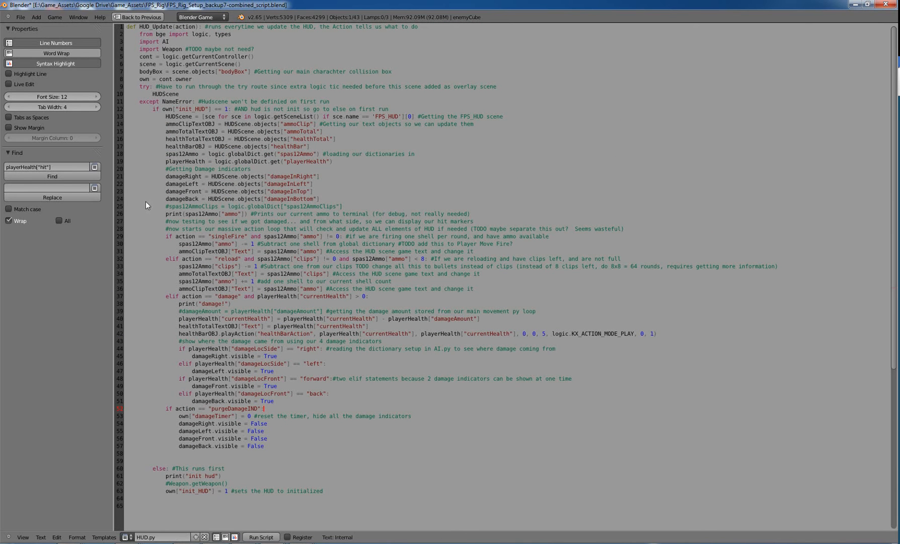
{"action": "mouse_move", "coordinate": [159, 241]}
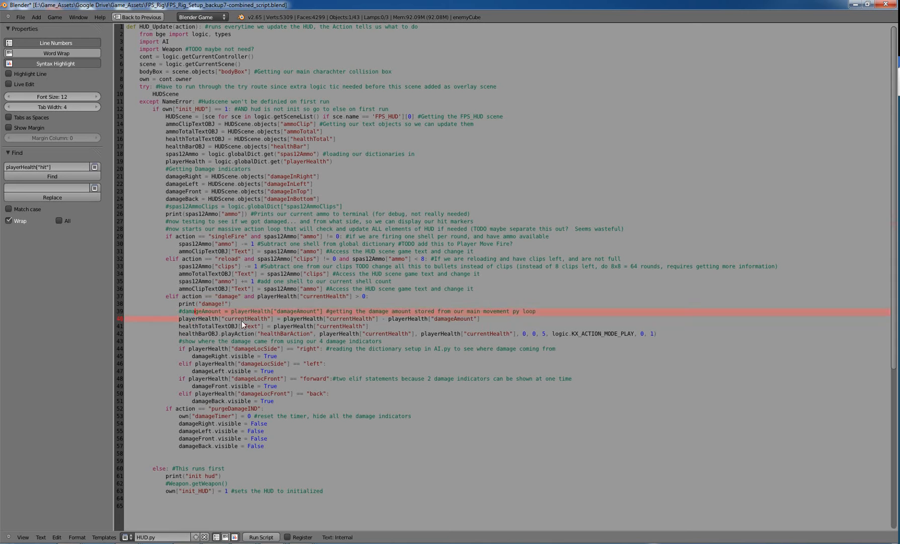
{"action": "left_click", "coordinate": [372, 326]}
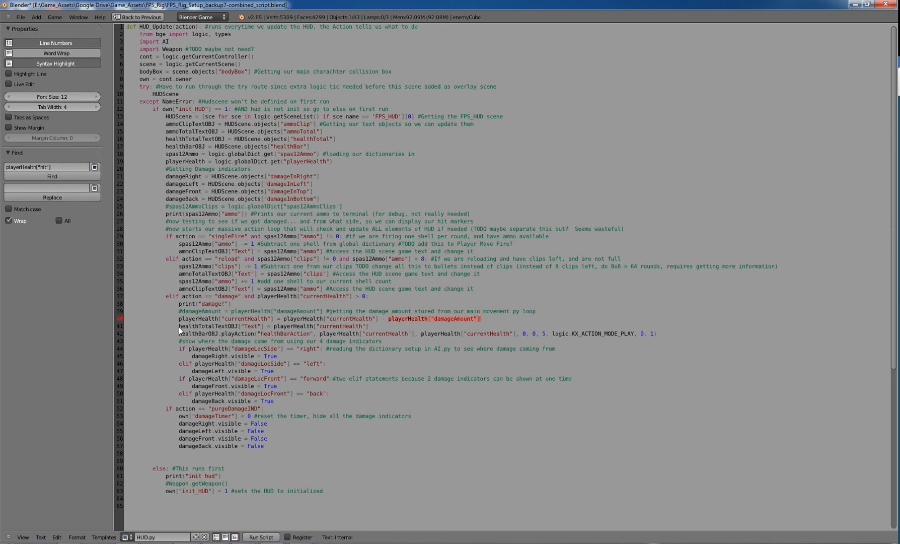
{"action": "left_click", "coordinate": [379, 325]}
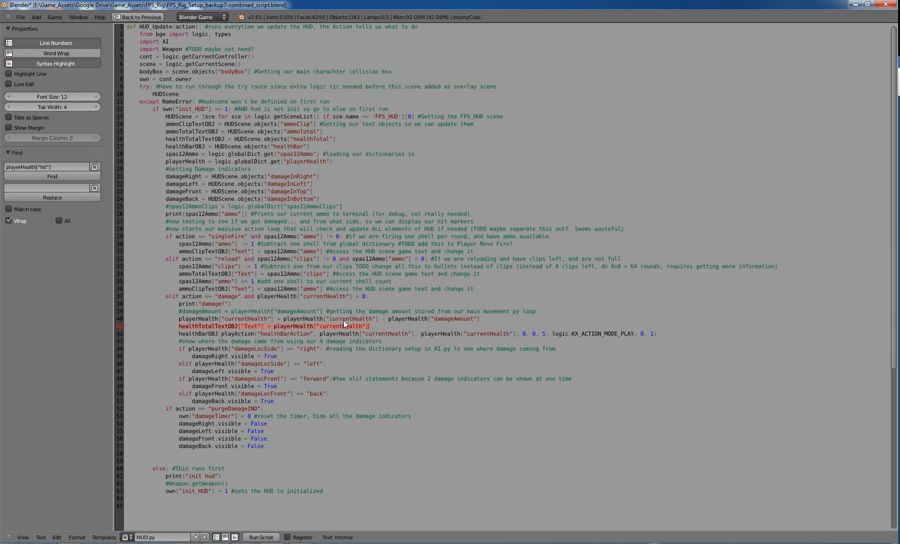
{"action": "mouse_move", "coordinate": [185, 338]}
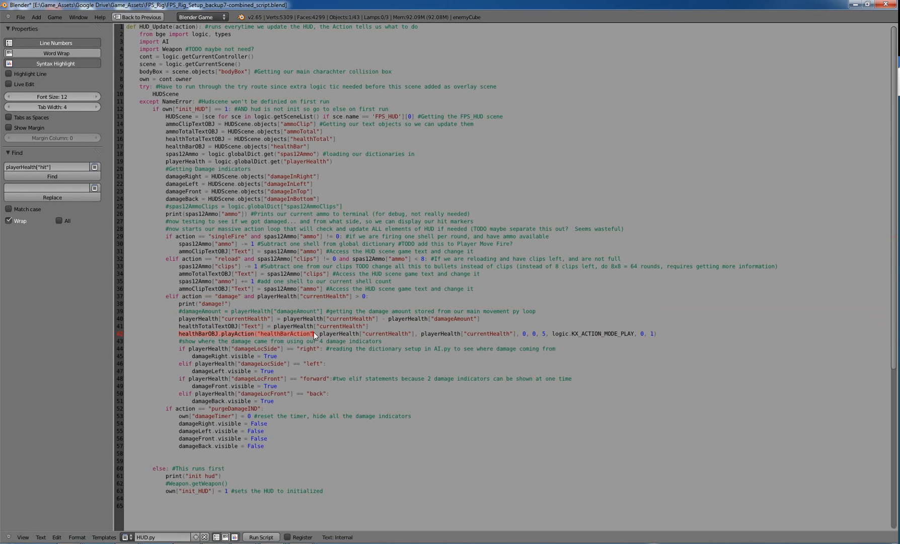
{"action": "mouse_move", "coordinate": [325, 334]}
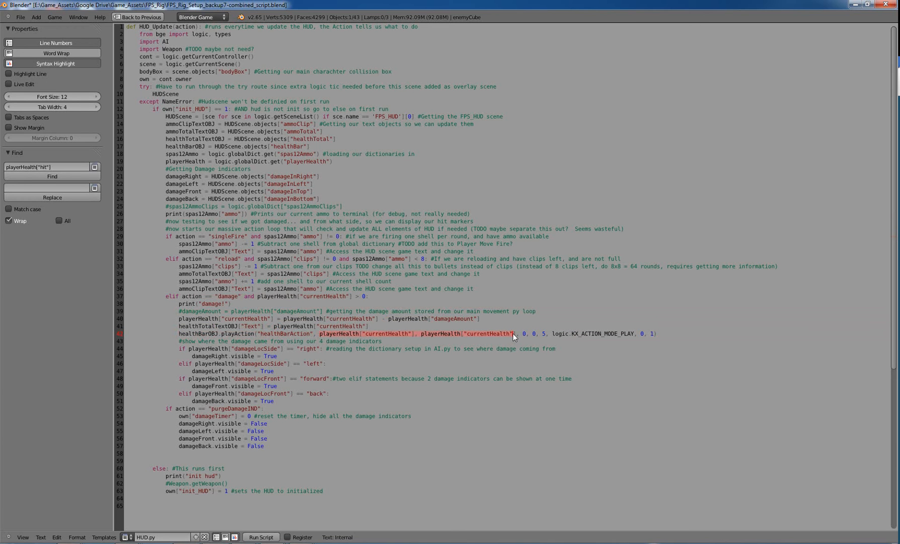
{"action": "mouse_move", "coordinate": [474, 357]}
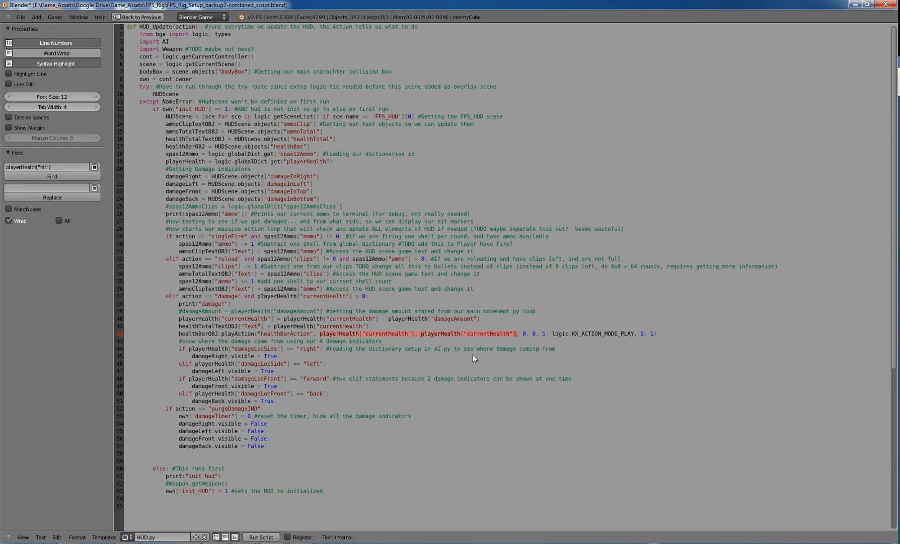
{"action": "mouse_move", "coordinate": [472, 355]}
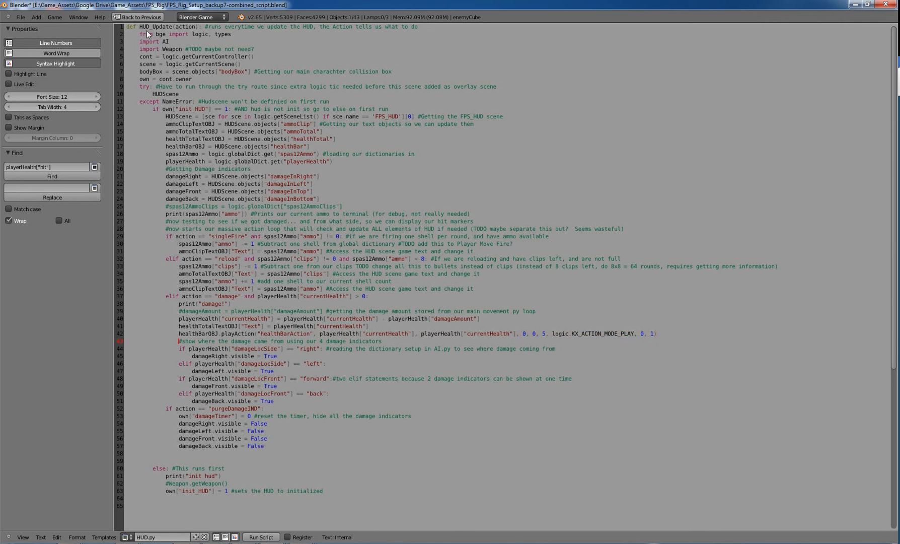
{"action": "left_click", "coordinate": [139, 17]}
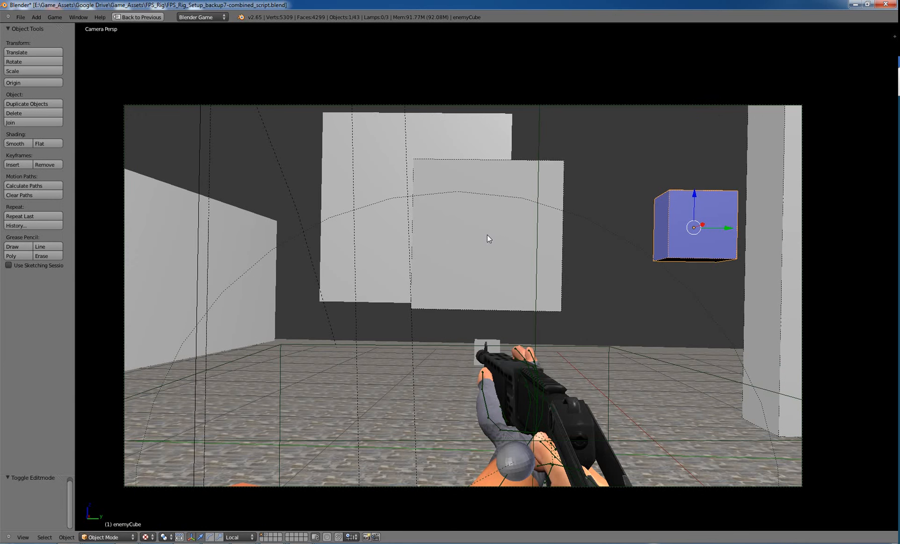
{"action": "key", "text": "p"}
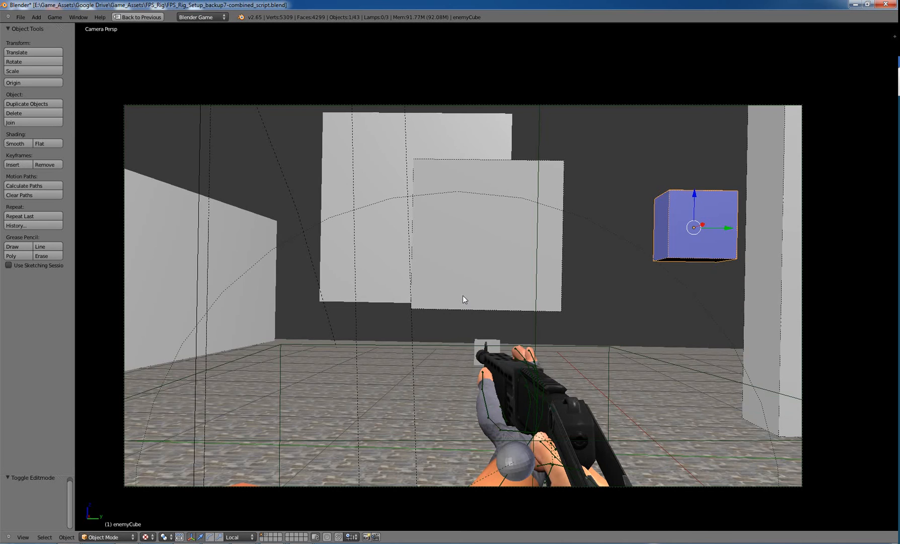
{"action": "key", "text": "p"}
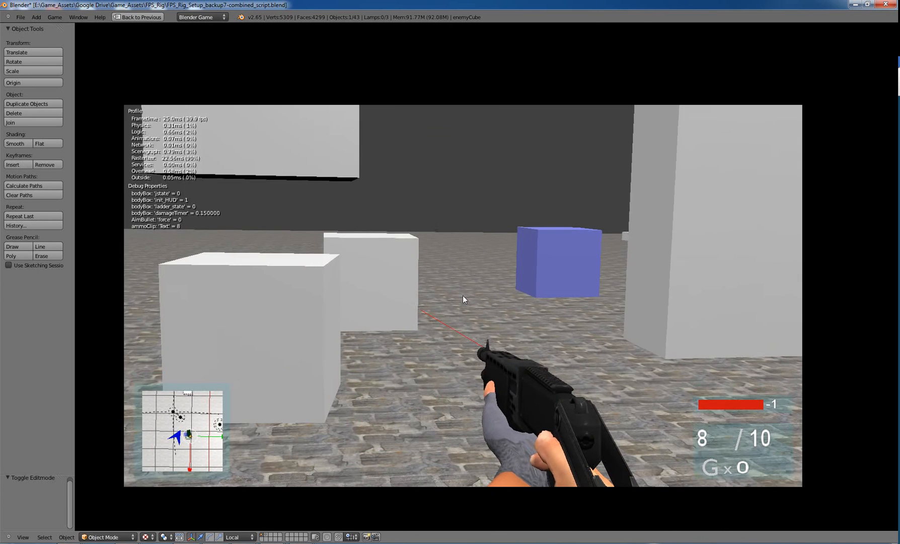
{"action": "left_click", "coordinate": [138, 18]}
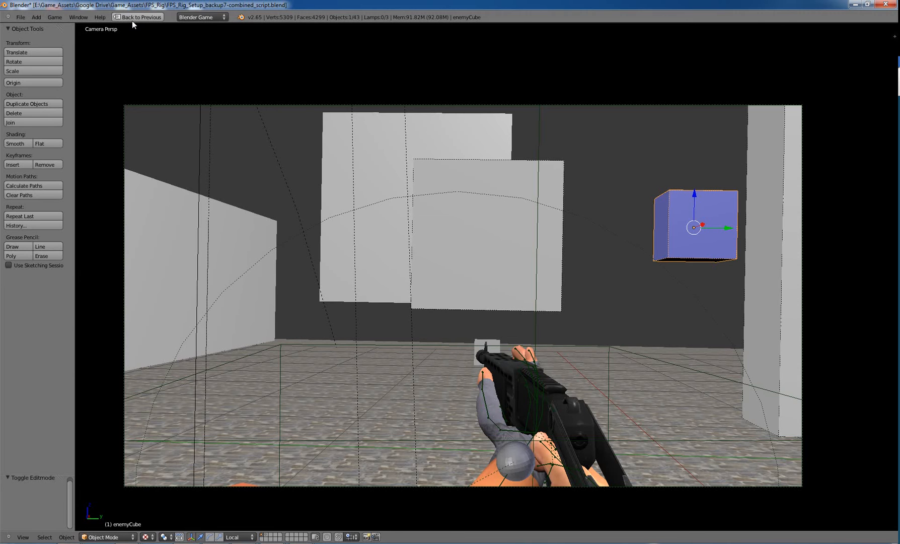
{"action": "left_click", "coordinate": [167, 17]}
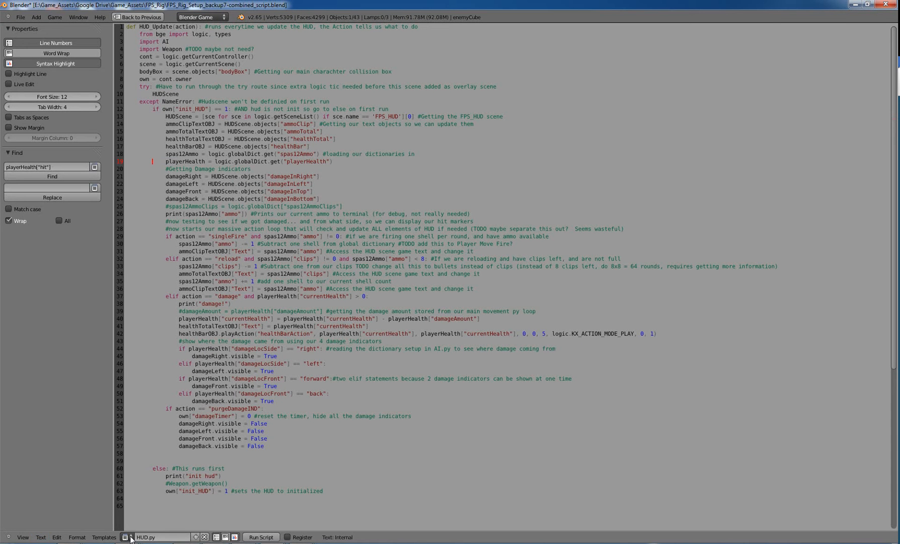
{"action": "left_click", "coordinate": [126, 537]}
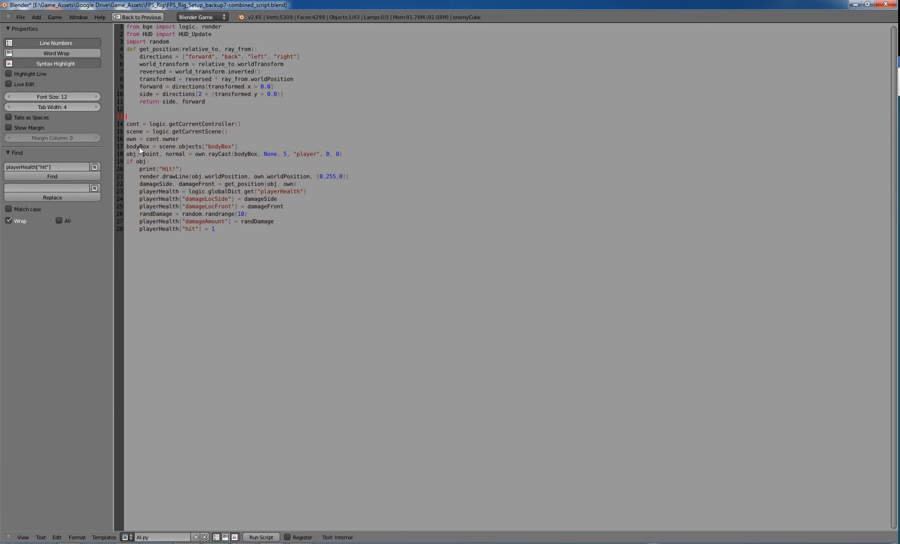
{"action": "mouse_move", "coordinate": [130, 151]}
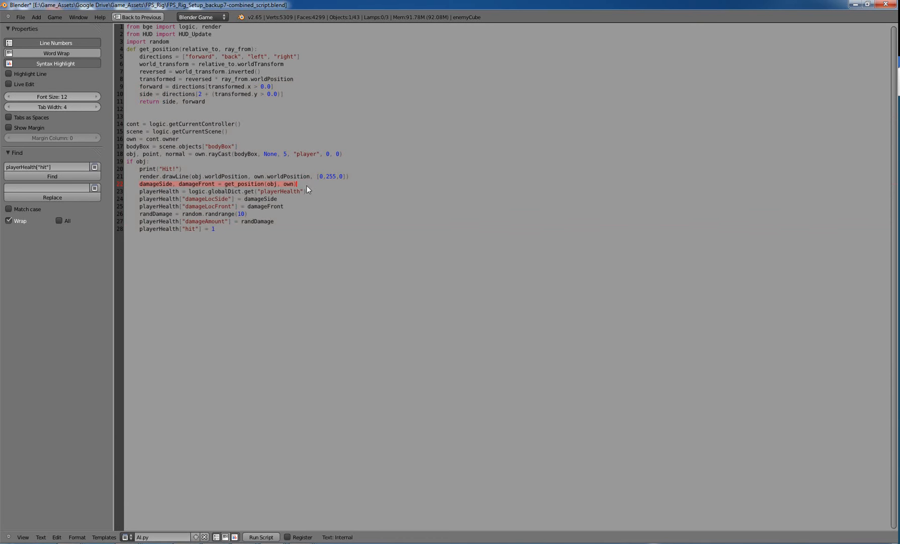
{"action": "left_click", "coordinate": [284, 206]}
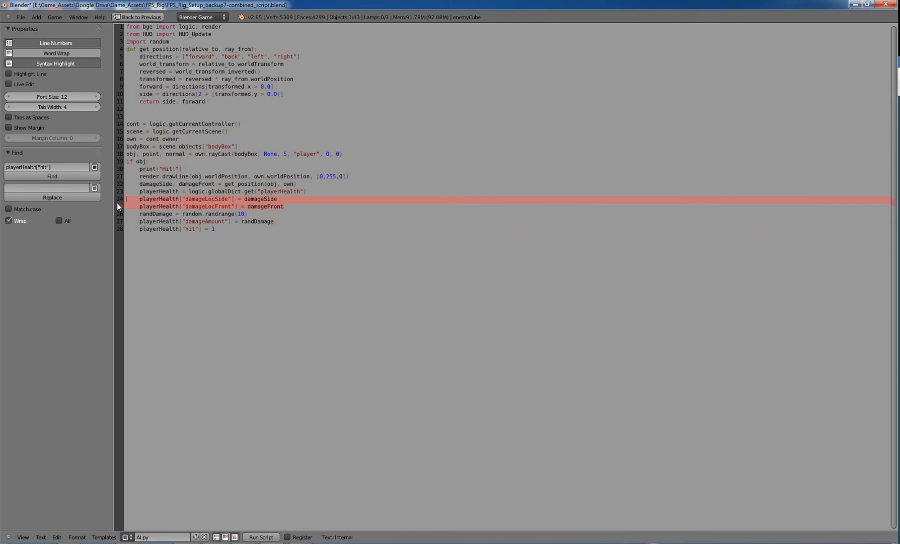
{"action": "mouse_move", "coordinate": [334, 213]}
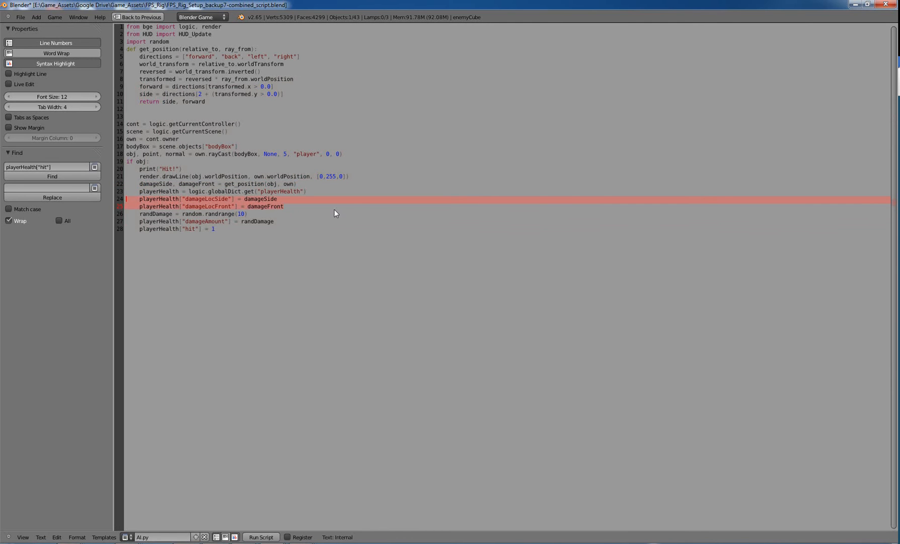
{"action": "mouse_move", "coordinate": [130, 193]}
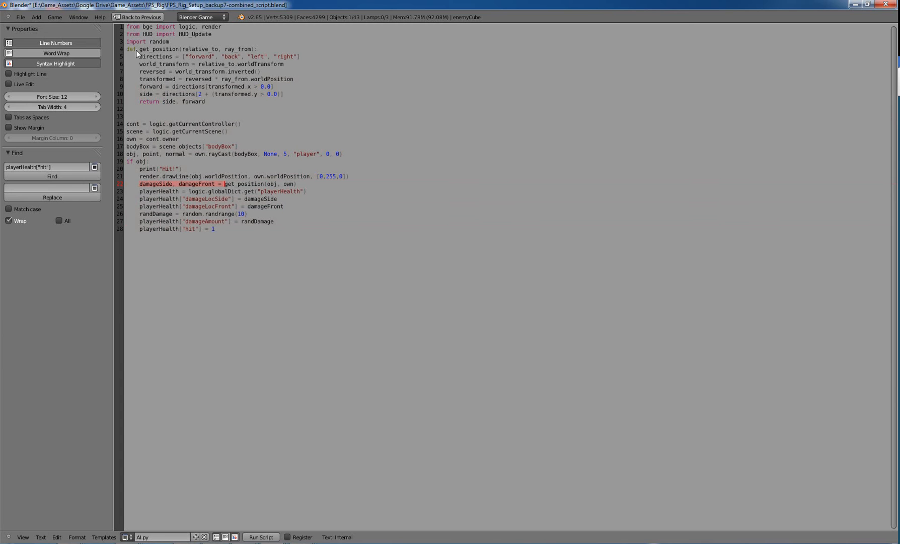
{"action": "mouse_move", "coordinate": [245, 74]}
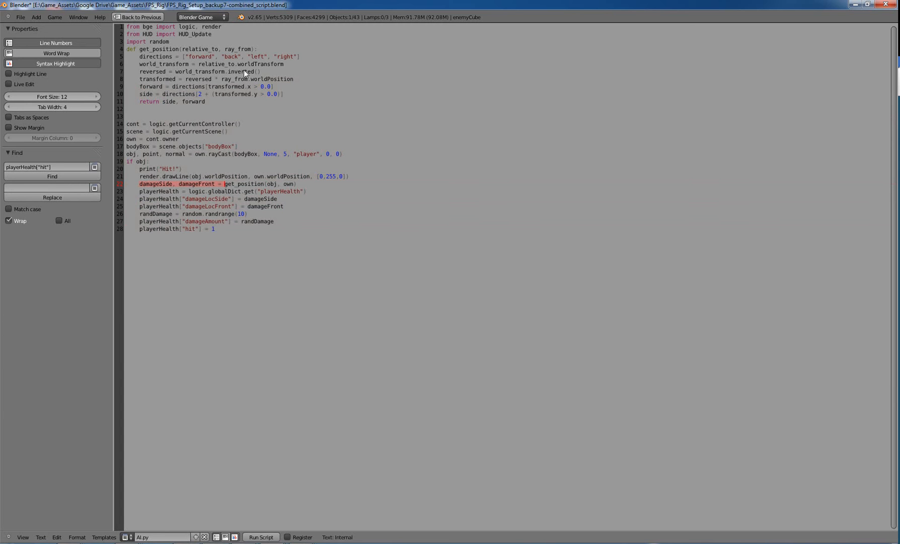
{"action": "mouse_move", "coordinate": [256, 144]}
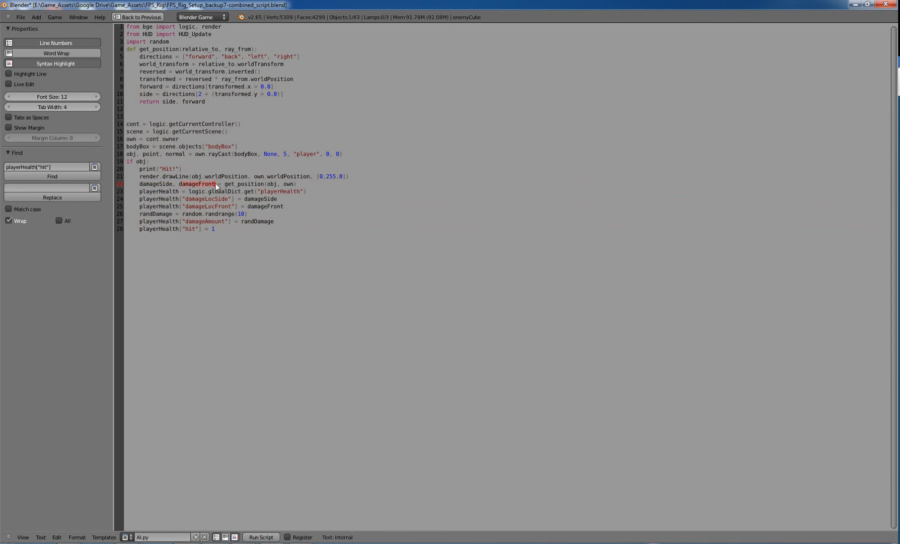
{"action": "mouse_move", "coordinate": [241, 131]}
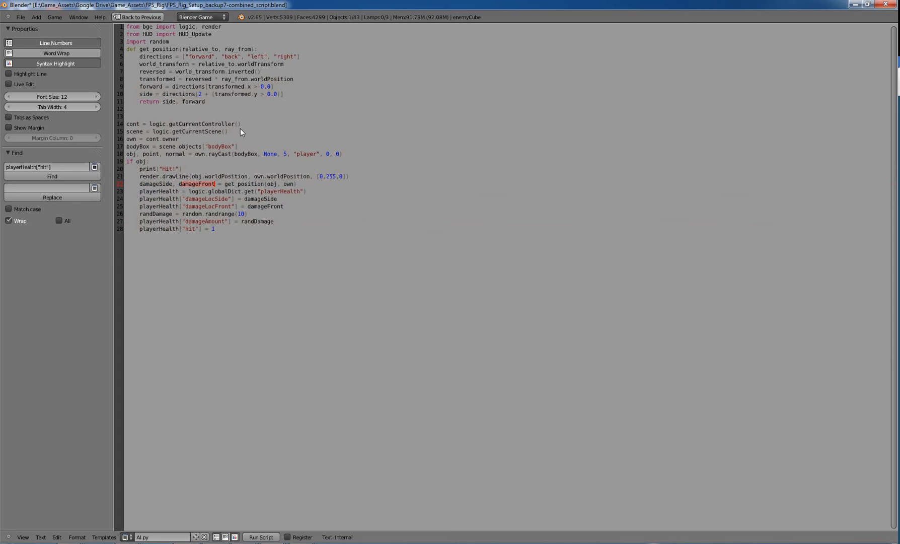
{"action": "mouse_move", "coordinate": [240, 127]}
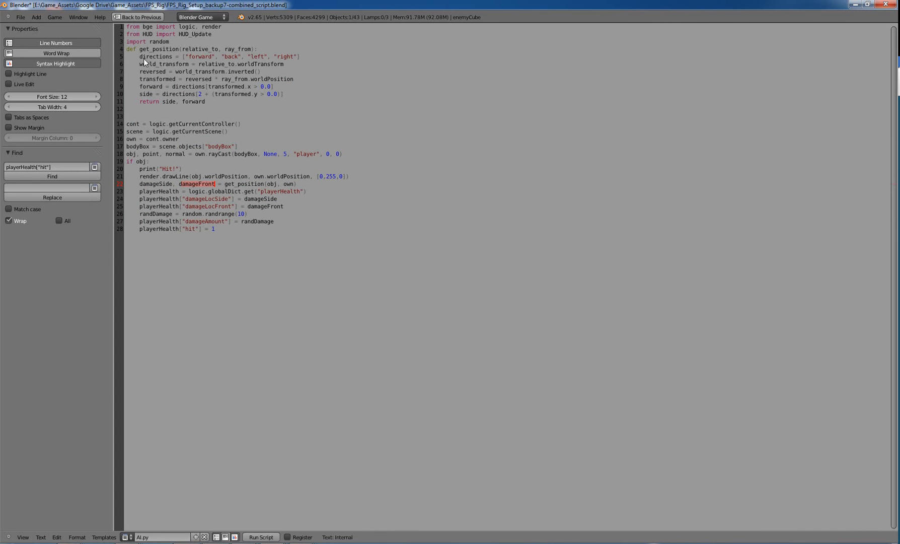
{"action": "left_click_drag", "start_coordinate": [141, 56], "coordinate": [206, 102]}
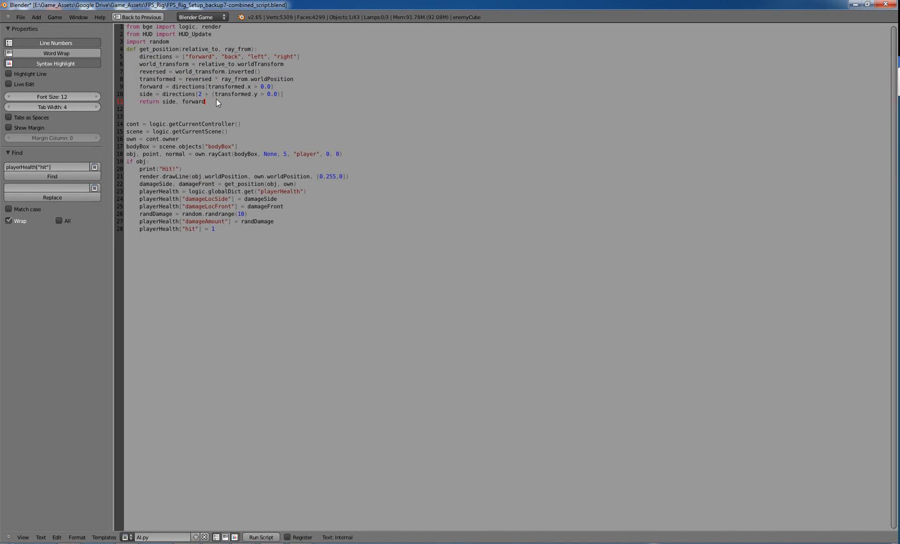
{"action": "mouse_move", "coordinate": [145, 60]}
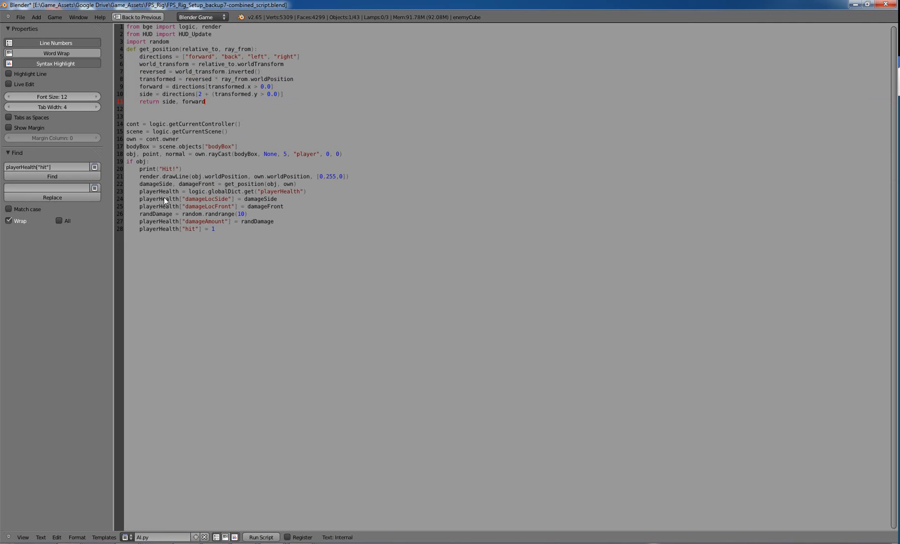
{"action": "left_click", "coordinate": [272, 184]}
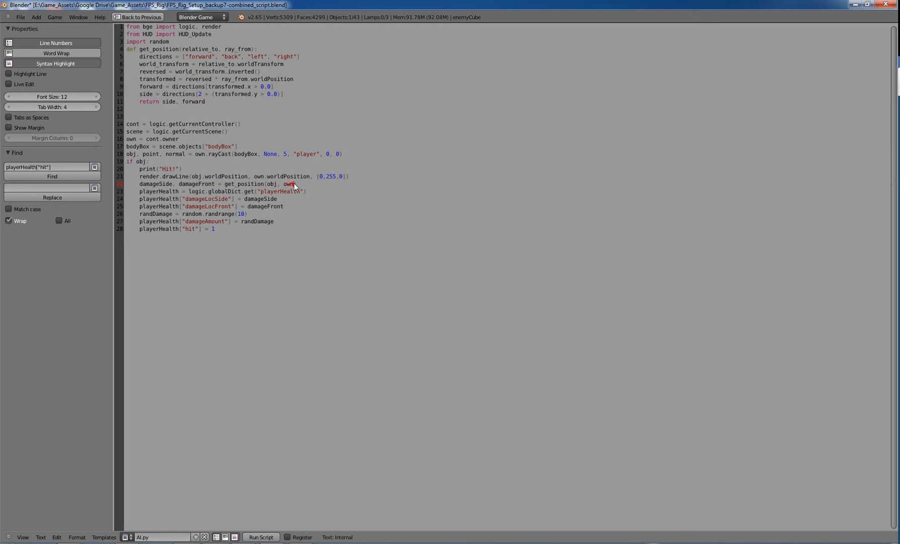
{"action": "mouse_move", "coordinate": [316, 177]}
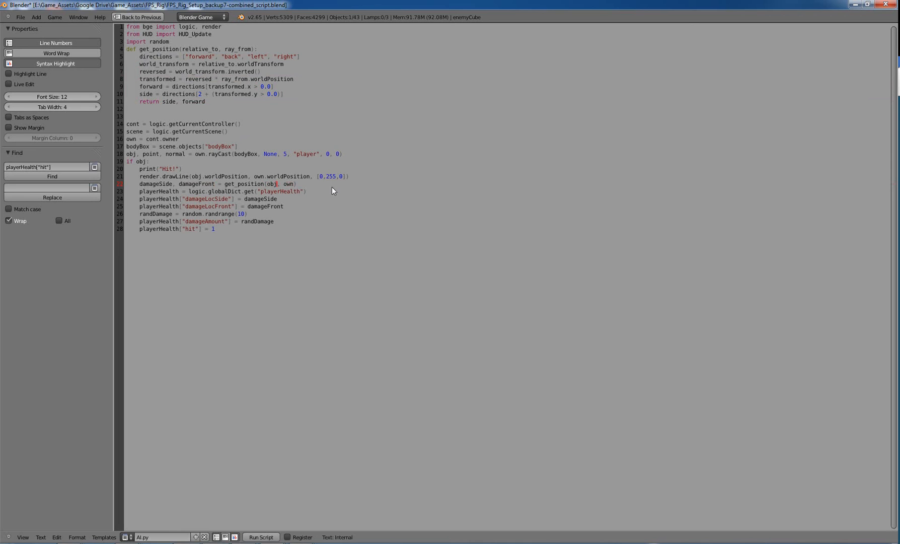
{"action": "mouse_move", "coordinate": [307, 155]}
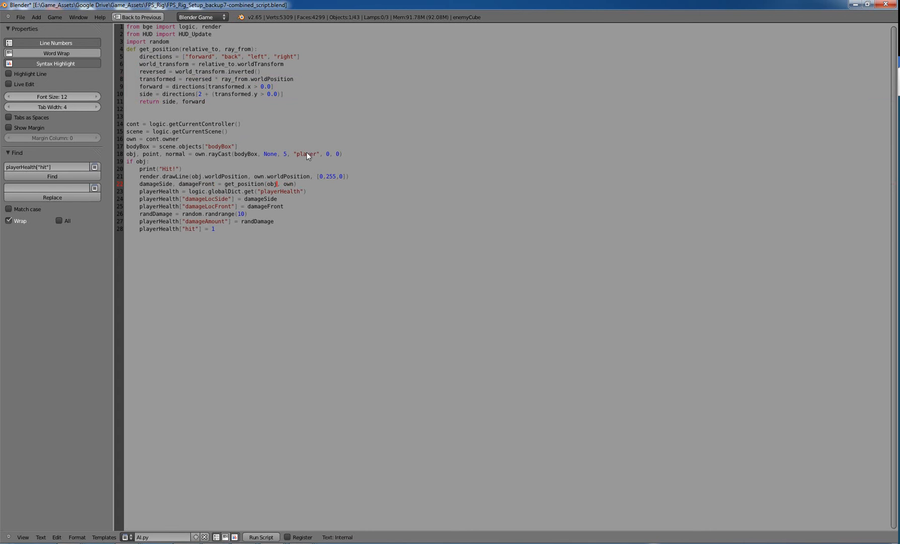
{"action": "mouse_move", "coordinate": [280, 186]}
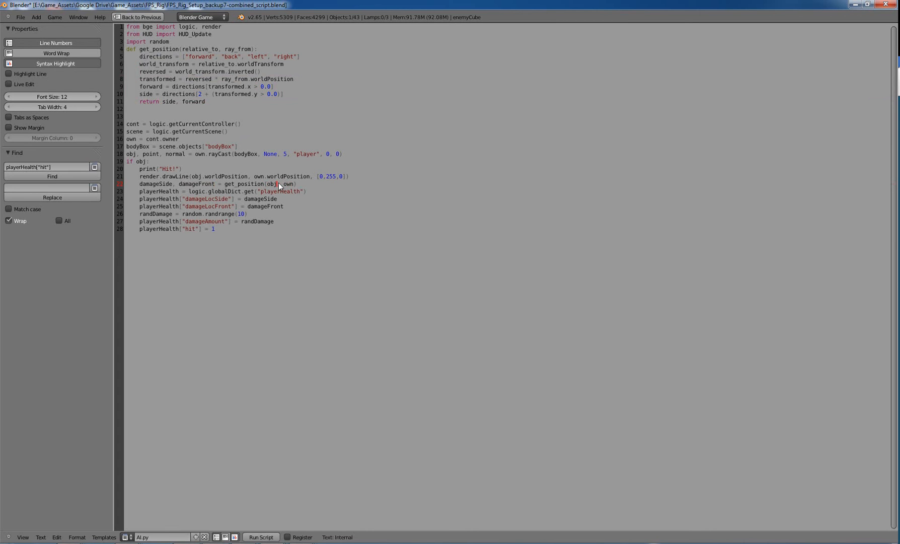
{"action": "mouse_move", "coordinate": [238, 60]}
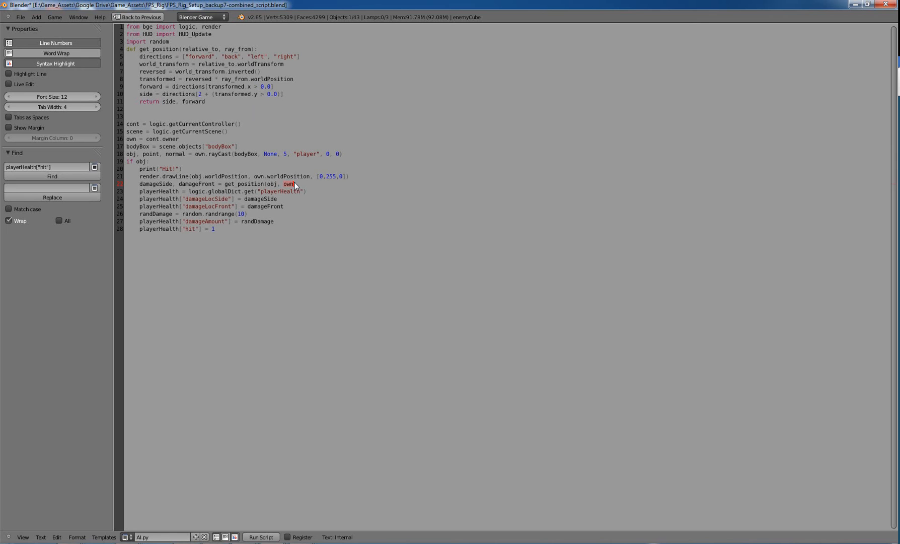
{"action": "mouse_move", "coordinate": [305, 175]}
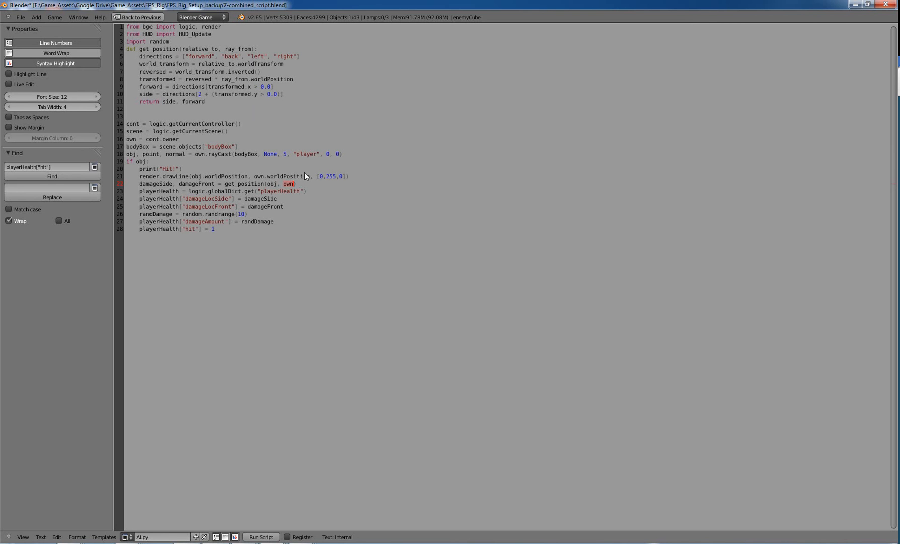
{"action": "mouse_move", "coordinate": [281, 190]}
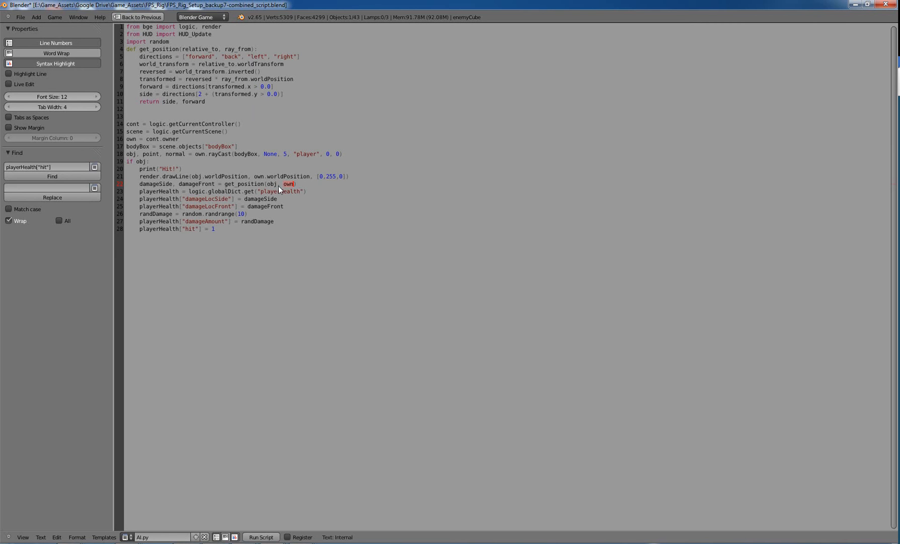
{"action": "mouse_move", "coordinate": [138, 156]}
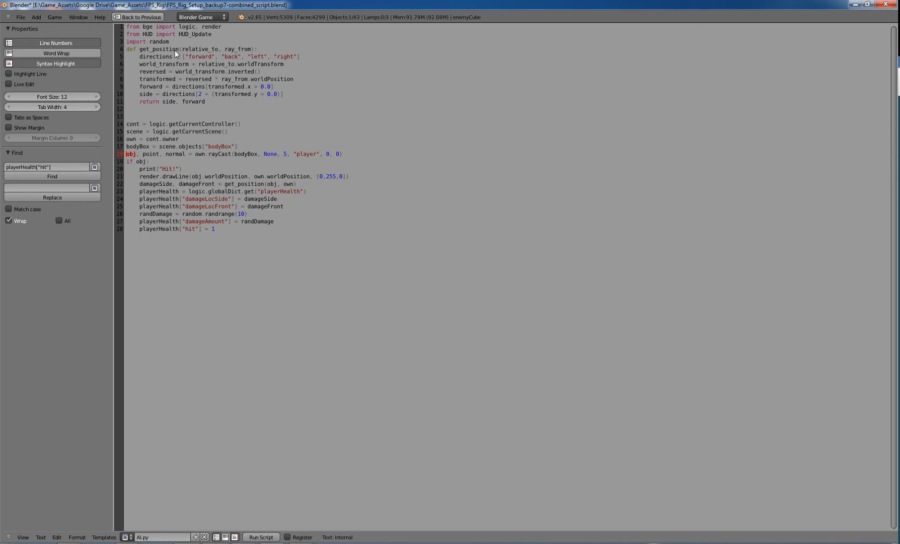
{"action": "mouse_move", "coordinate": [296, 55]}
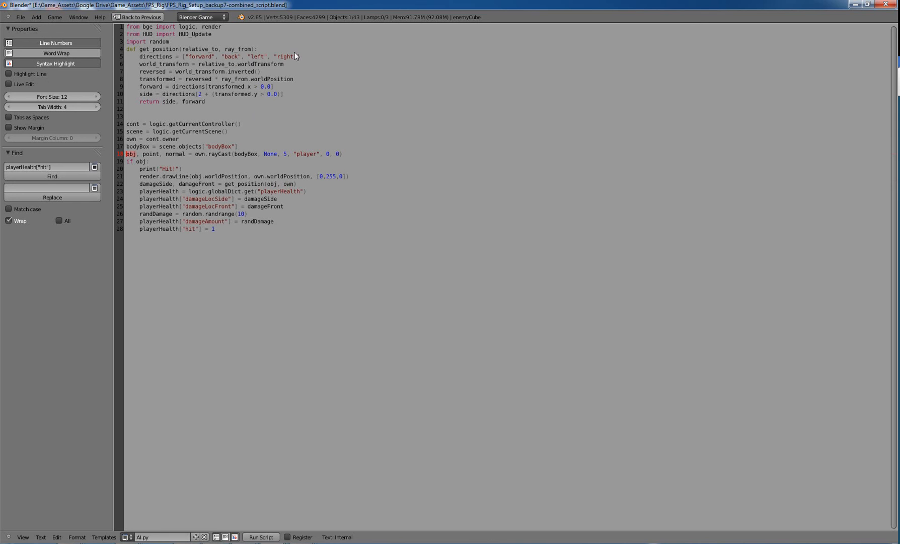
{"action": "mouse_move", "coordinate": [283, 68]}
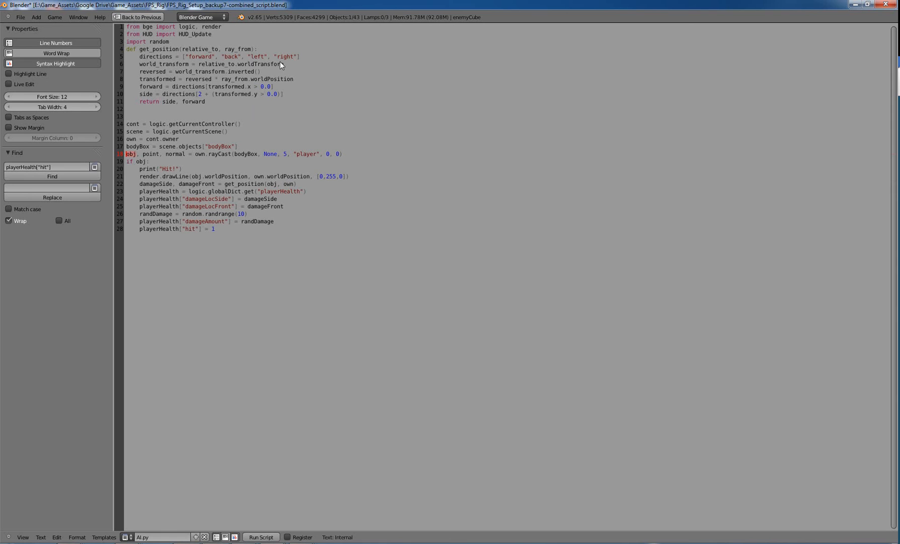
{"action": "mouse_move", "coordinate": [264, 66]}
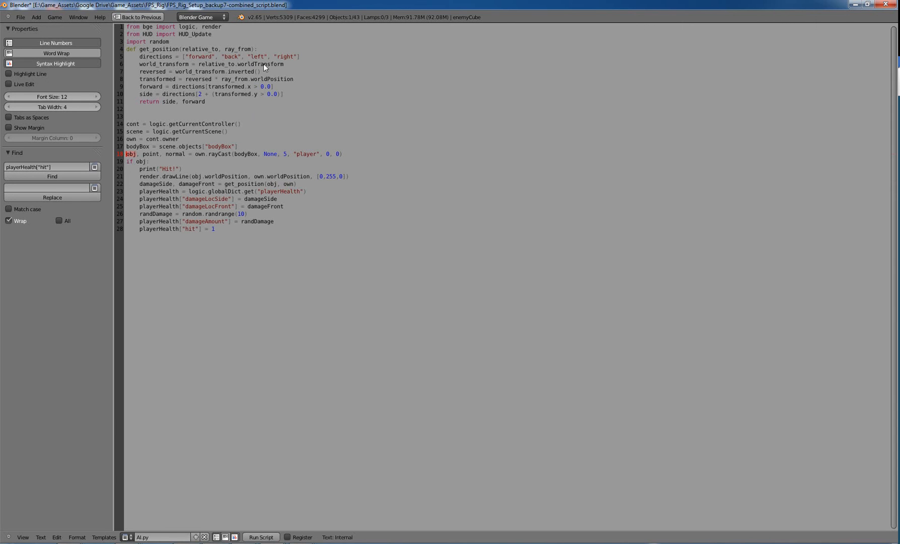
{"action": "mouse_move", "coordinate": [336, 87]}
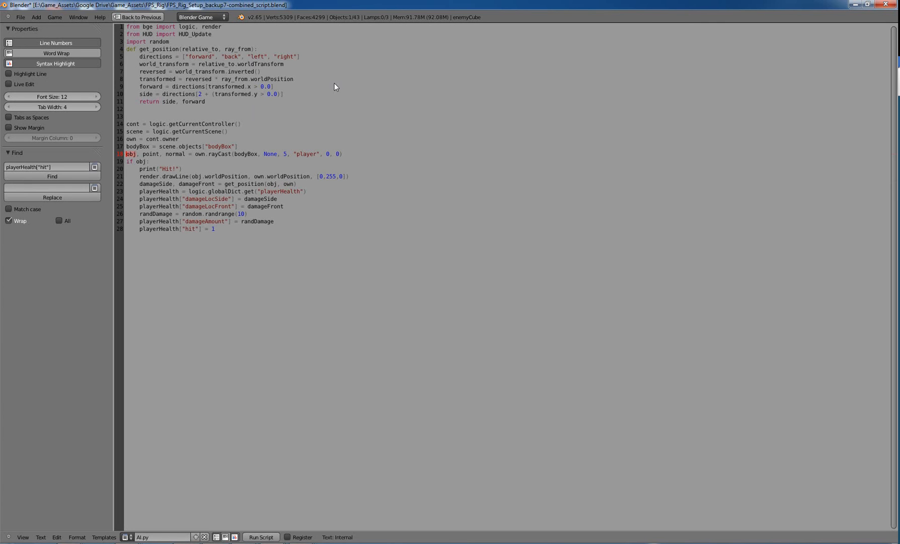
{"action": "mouse_move", "coordinate": [198, 67]}
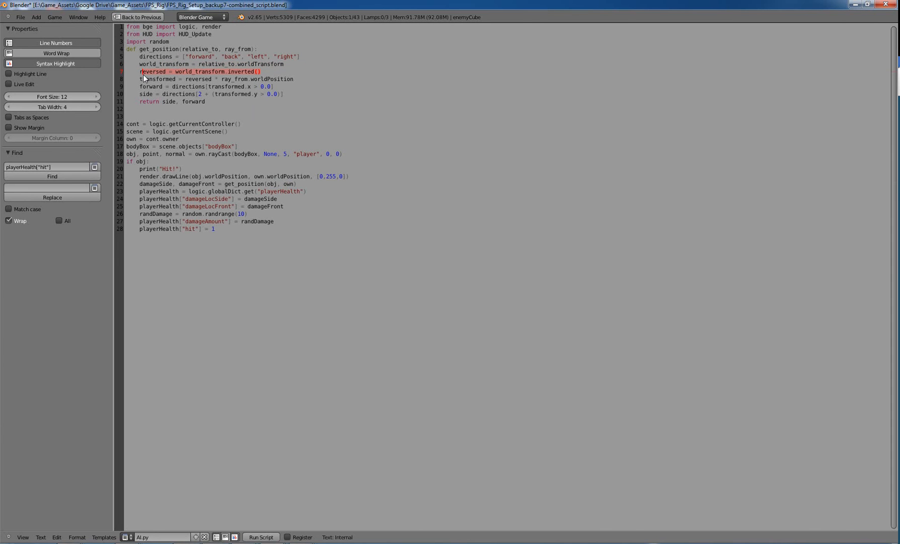
{"action": "mouse_move", "coordinate": [206, 88]}
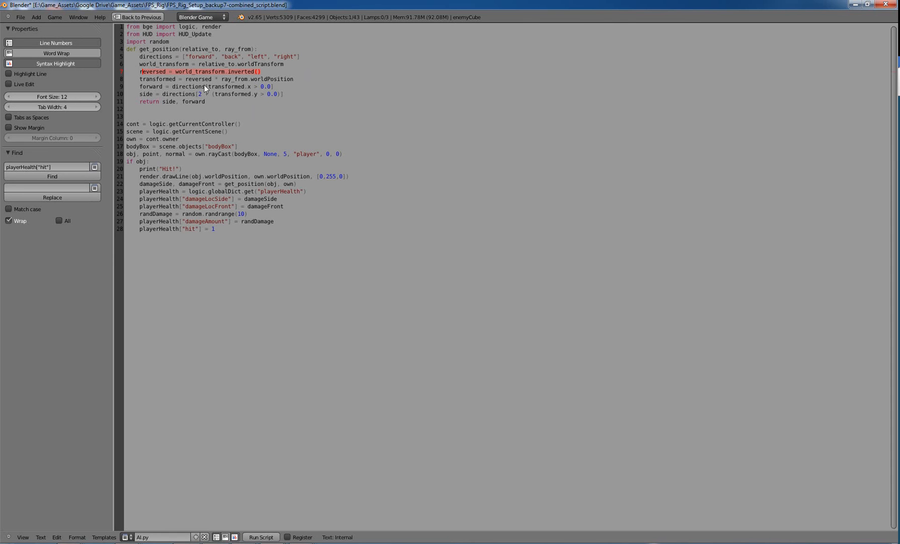
{"action": "mouse_move", "coordinate": [221, 83]}
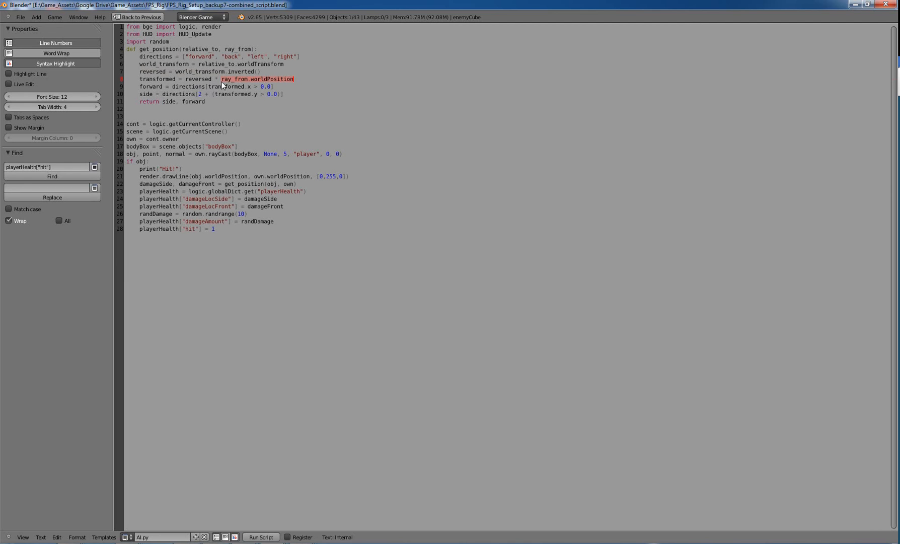
{"action": "mouse_move", "coordinate": [175, 88]}
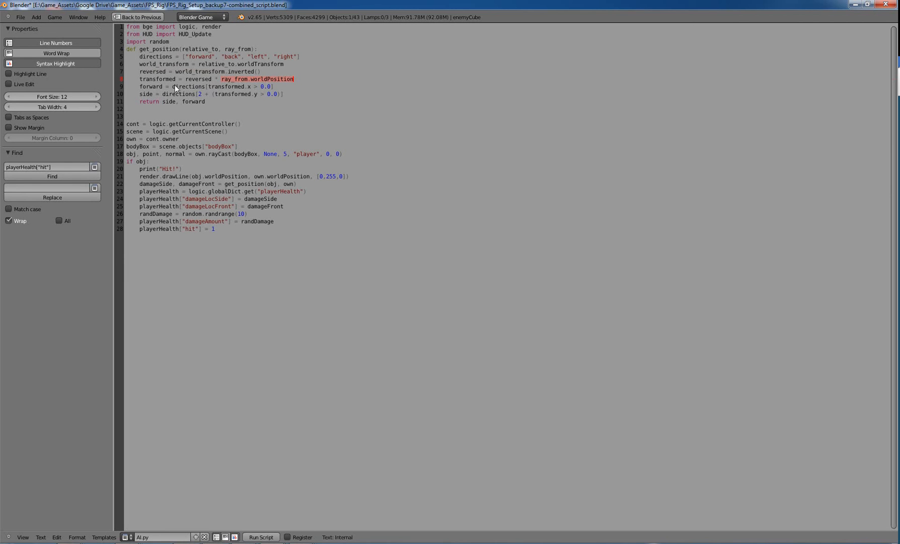
{"action": "mouse_move", "coordinate": [201, 92]}
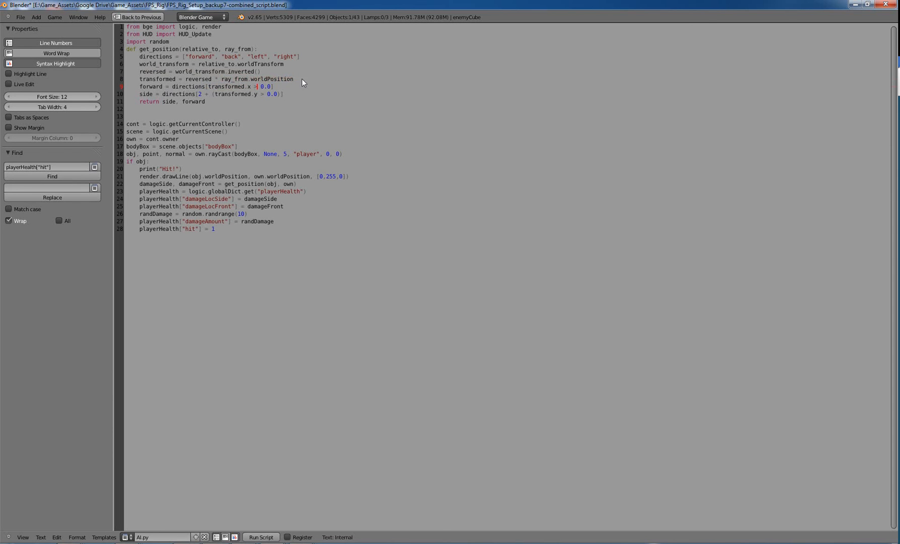
{"action": "left_click", "coordinate": [166, 102]}
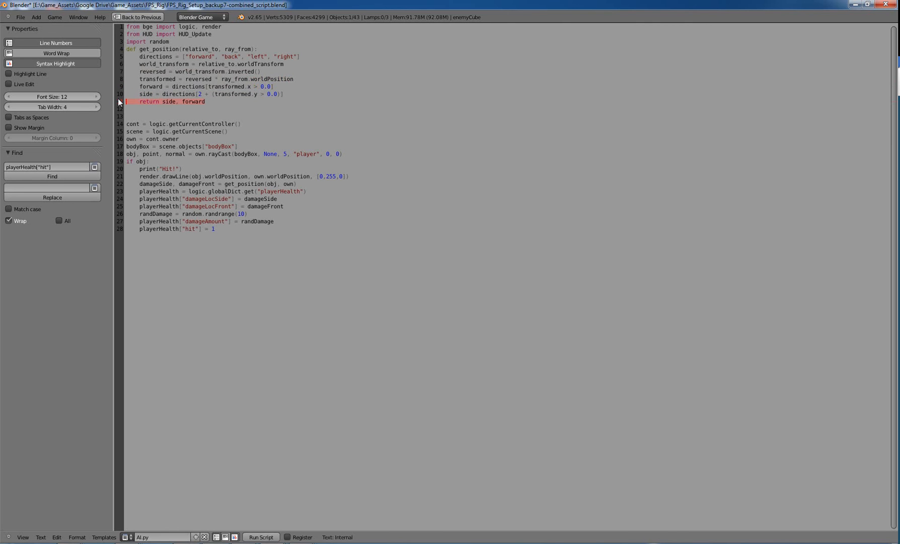
{"action": "mouse_move", "coordinate": [177, 105]}
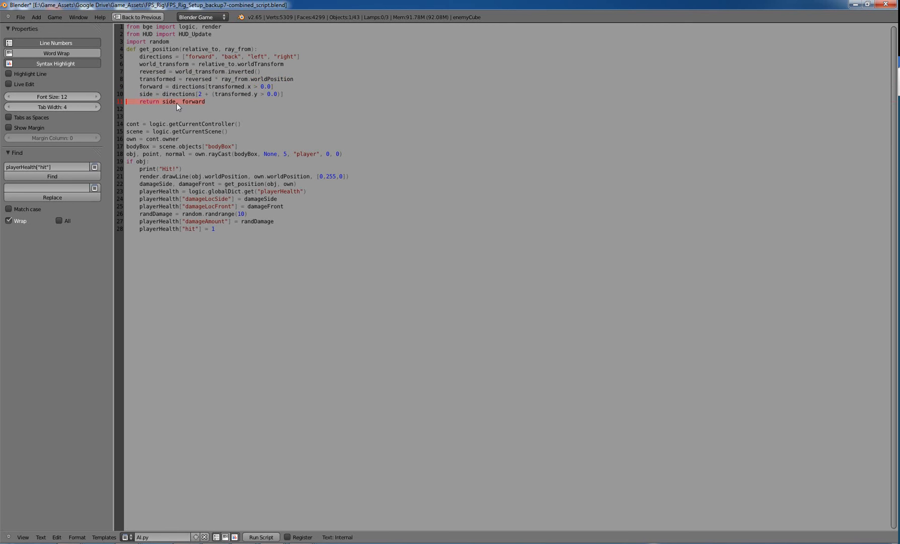
{"action": "mouse_move", "coordinate": [213, 107]}
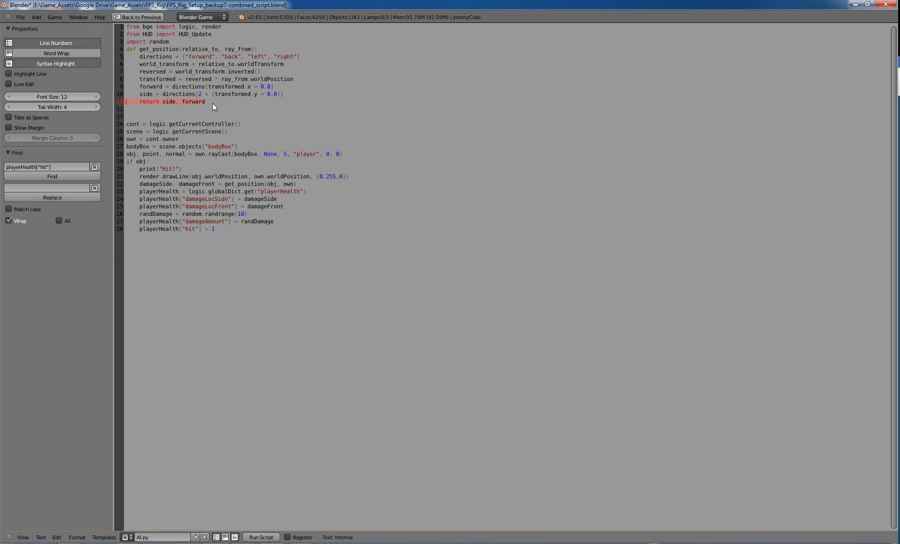
{"action": "left_click", "coordinate": [150, 183]}
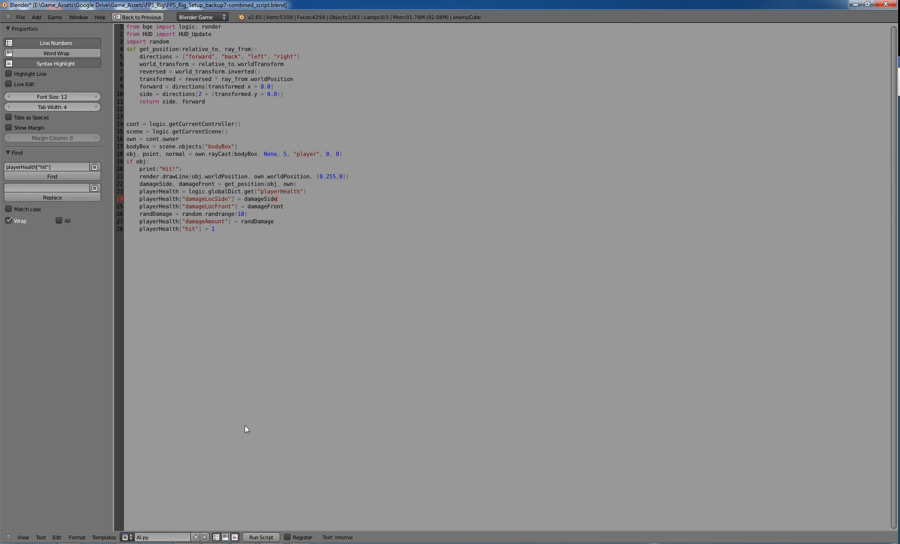
Step: Switch from AI.py to HUD.py and review its right, left, front, back damage indicator checks
{"action": "left_click", "coordinate": [162, 537]}
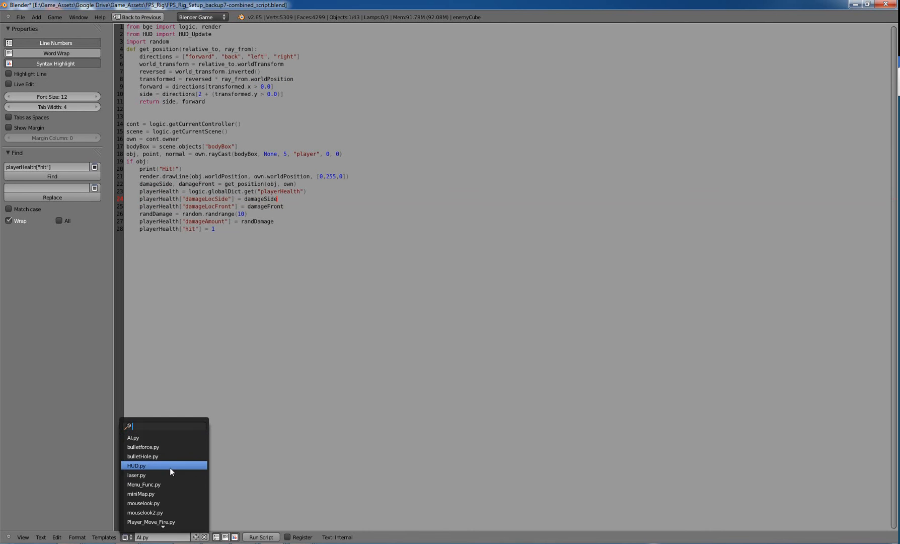
{"action": "left_click", "coordinate": [135, 466]}
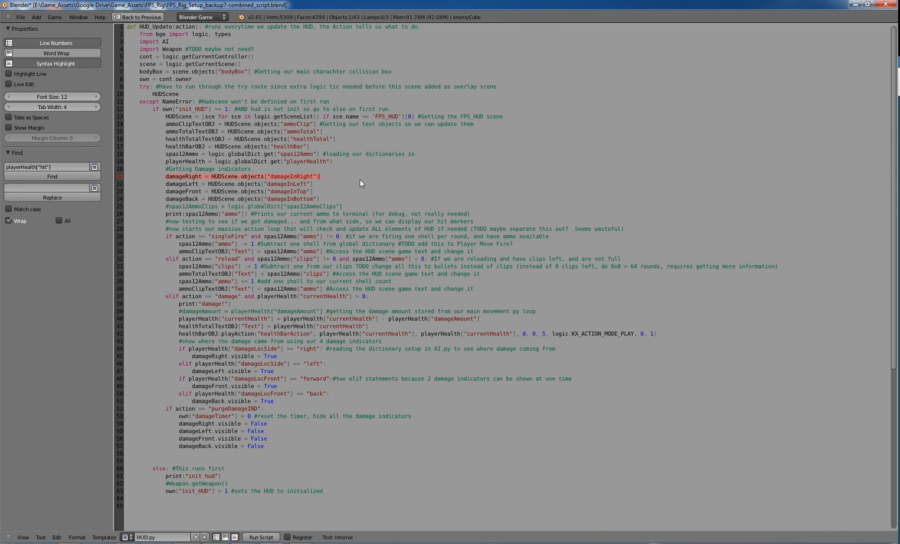
{"action": "mouse_move", "coordinate": [352, 174]}
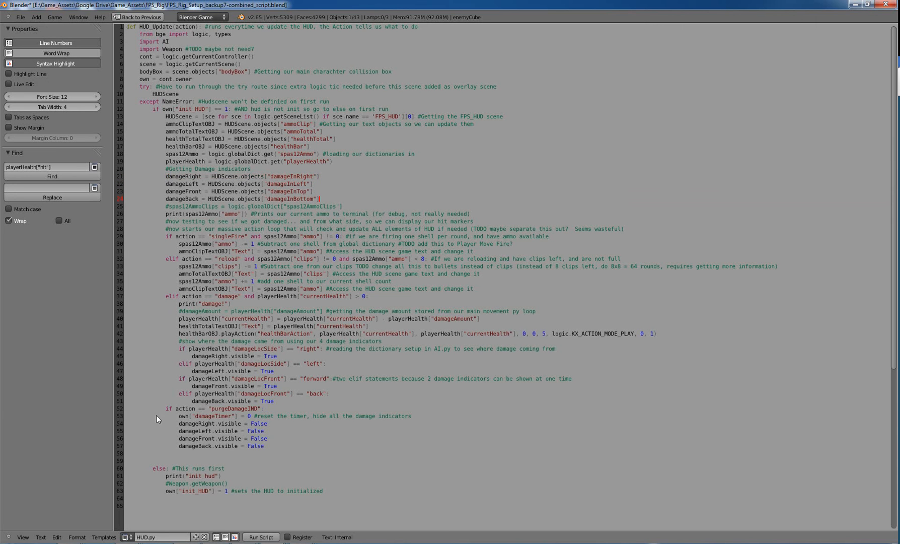
{"action": "mouse_move", "coordinate": [158, 306]}
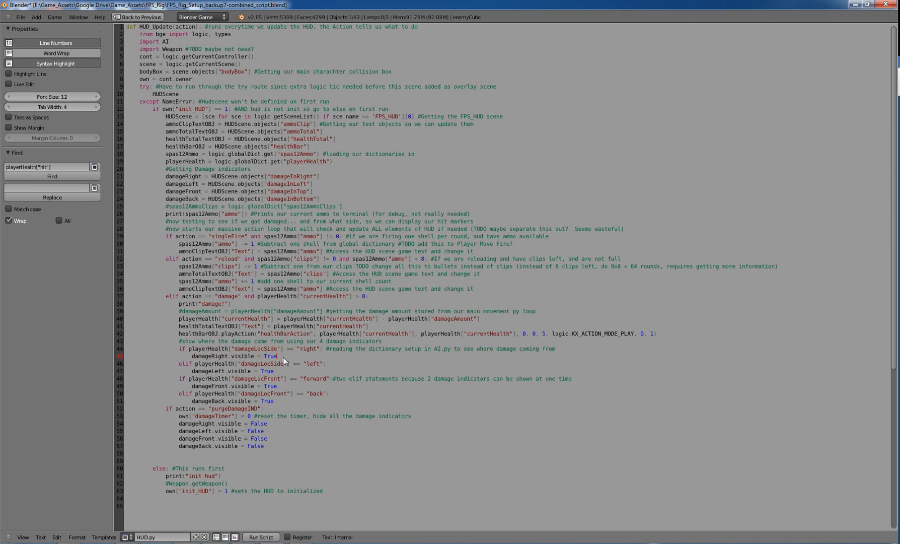
{"action": "left_click", "coordinate": [215, 364]}
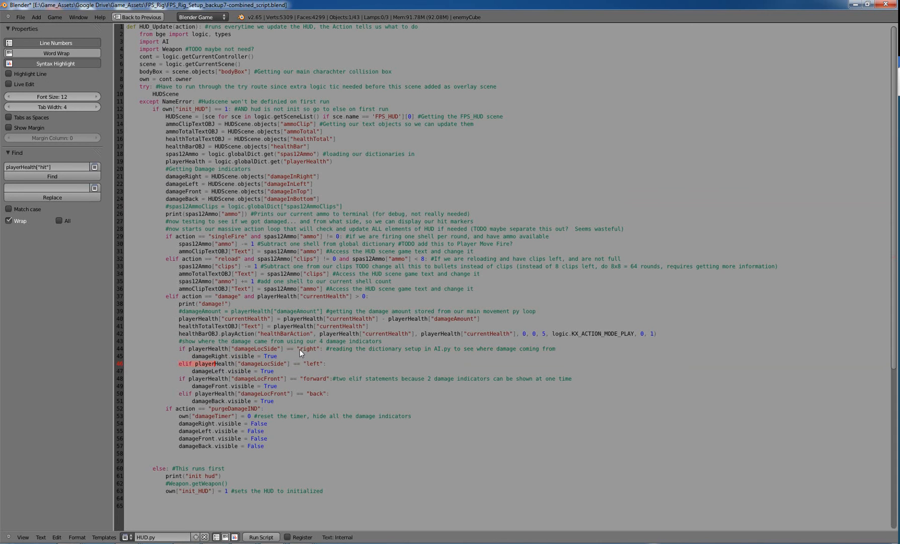
{"action": "mouse_move", "coordinate": [192, 371]}
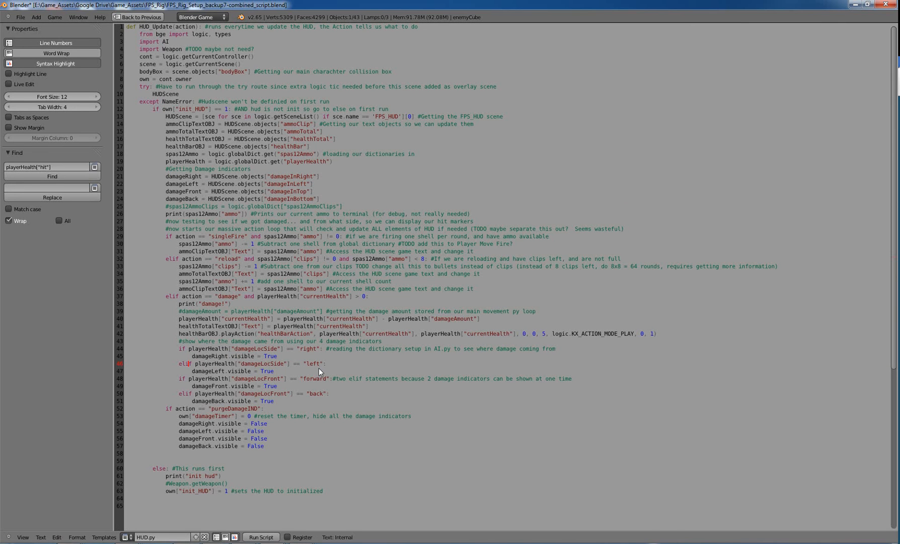
{"action": "mouse_move", "coordinate": [239, 381]}
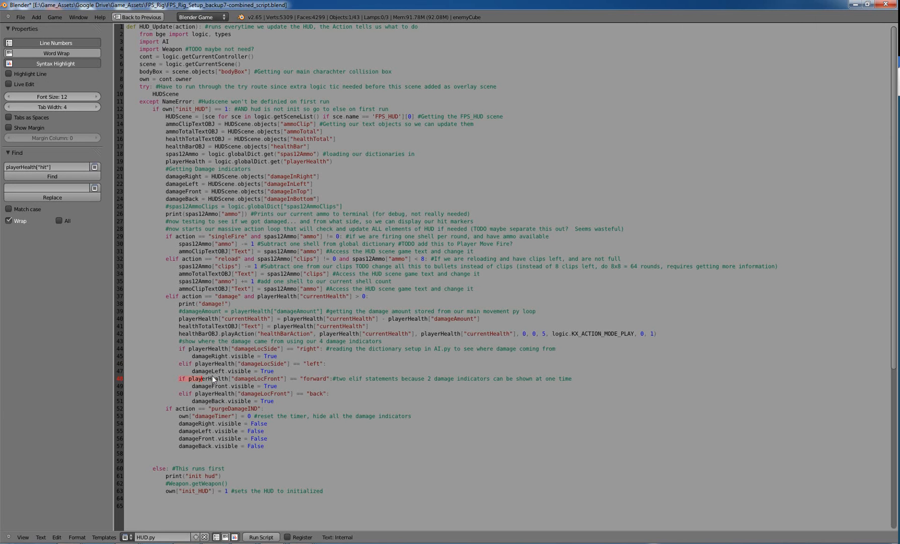
{"action": "mouse_move", "coordinate": [176, 385]}
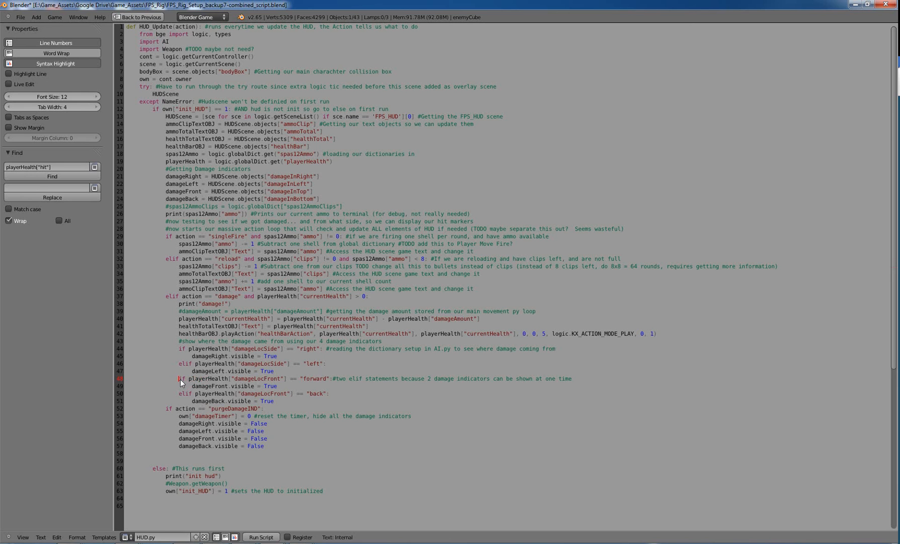
{"action": "mouse_move", "coordinate": [298, 382]}
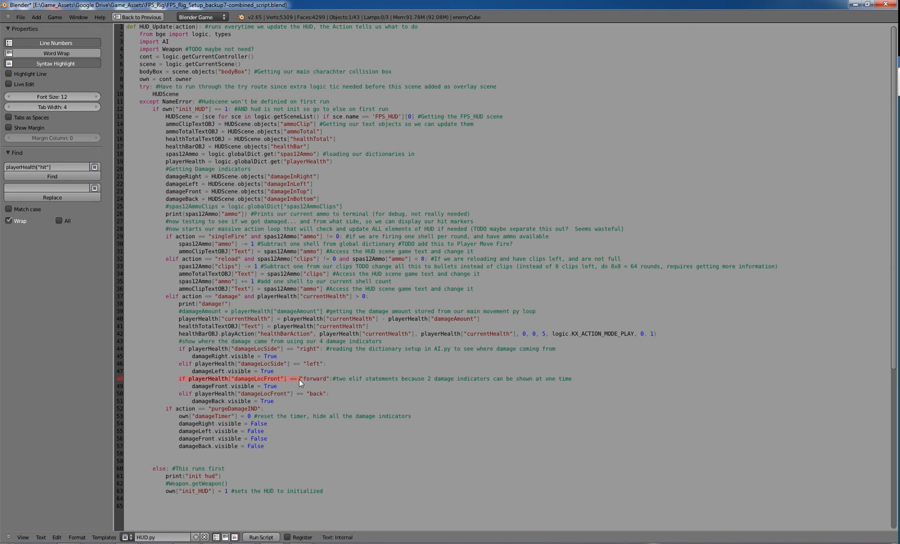
{"action": "left_click", "coordinate": [279, 385]}
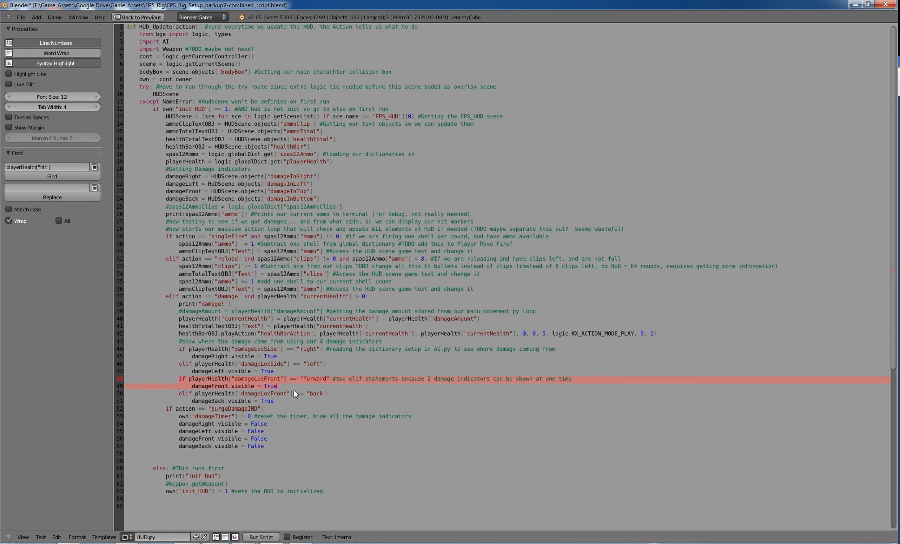
{"action": "left_click", "coordinate": [308, 397]}
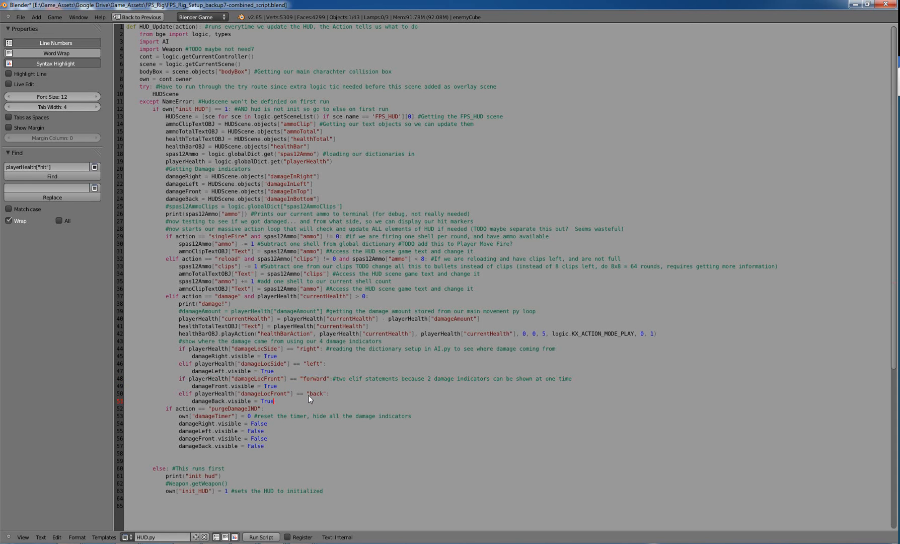
{"action": "mouse_move", "coordinate": [162, 411]}
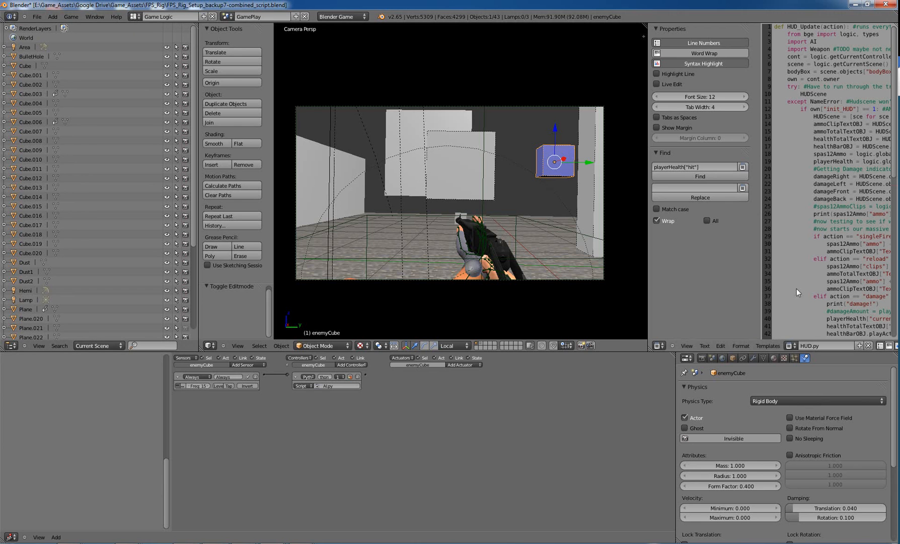
{"action": "left_click", "coordinate": [792, 346]}
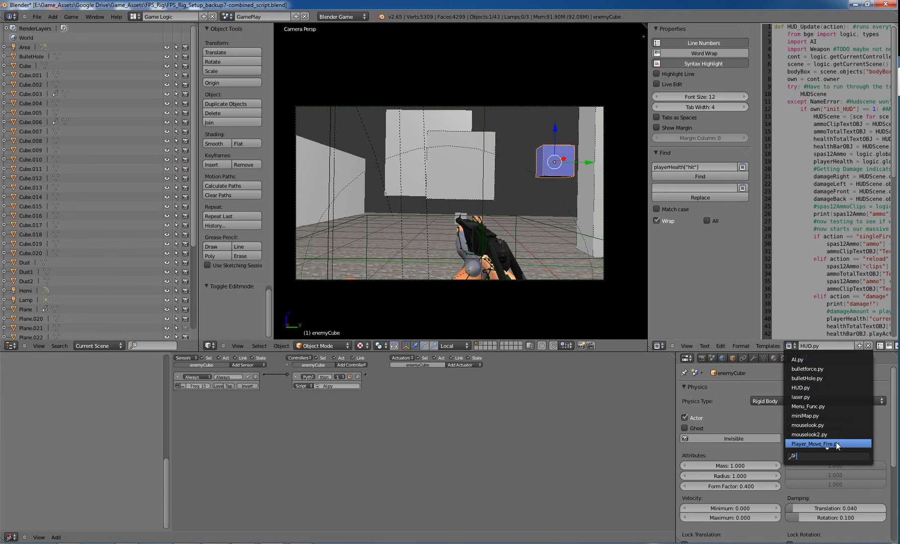
{"action": "left_click", "coordinate": [820, 443]}
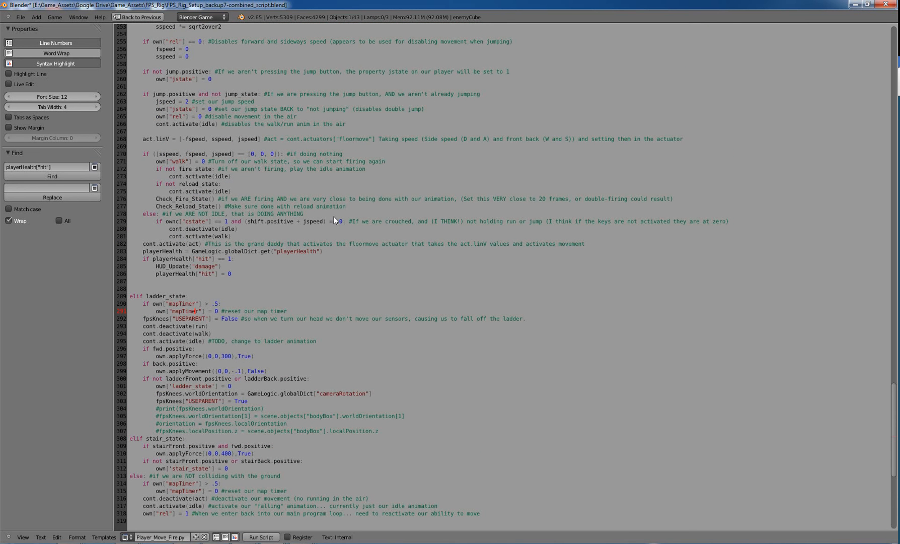
{"action": "scroll", "scroll_direction": "up", "scroll_amount": 3}
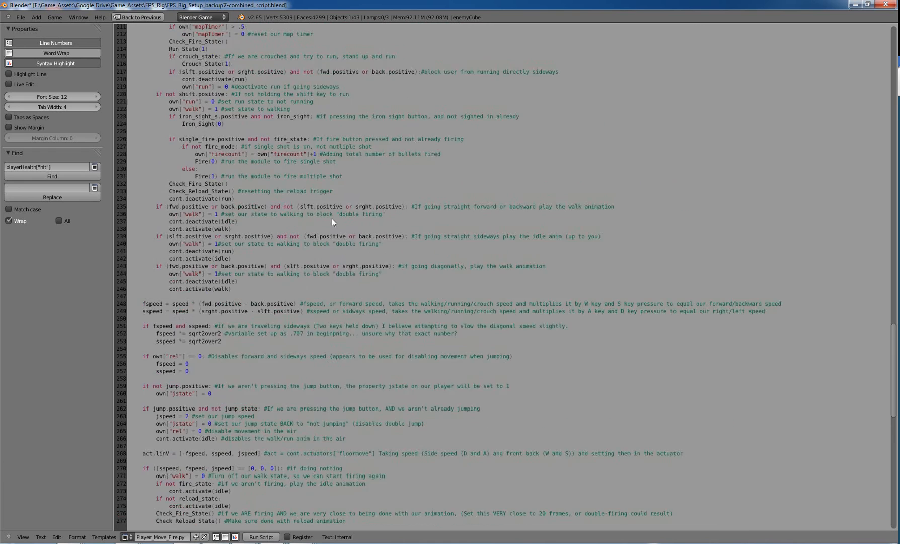
{"action": "scroll", "scroll_direction": "up", "scroll_amount": 3}
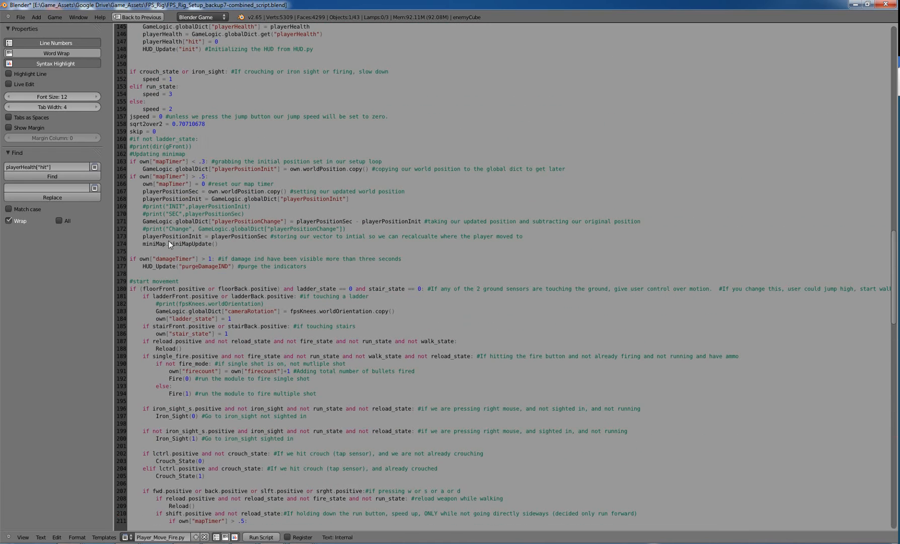
{"action": "left_click", "coordinate": [215, 259]}
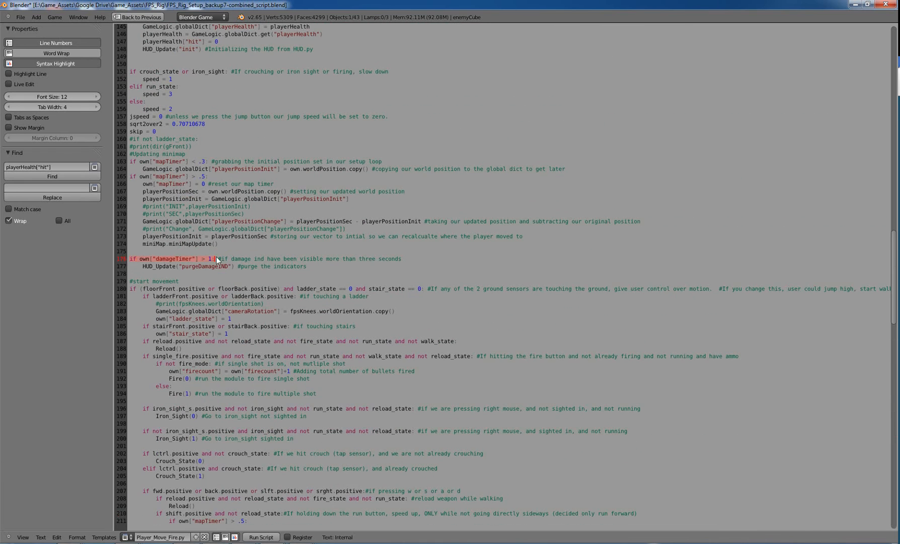
{"action": "scroll", "scroll_direction": "up", "scroll_amount": 3}
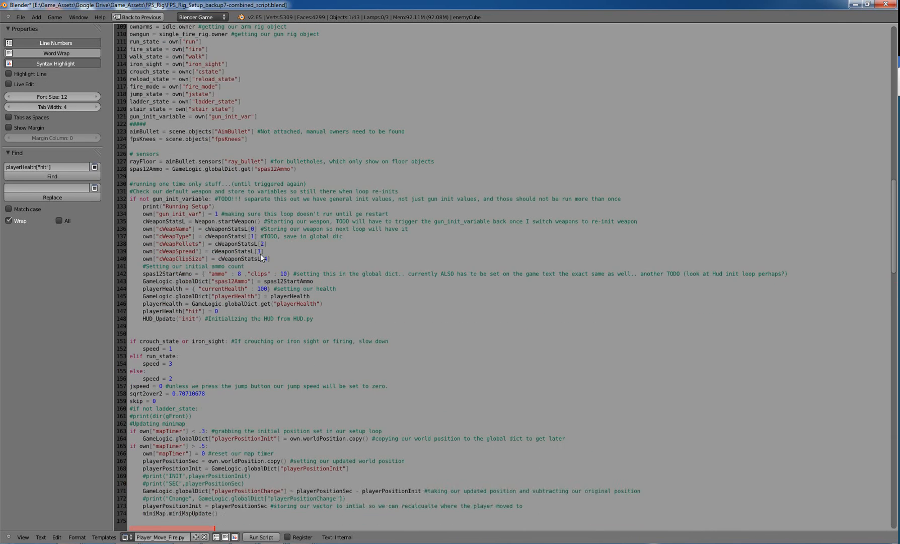
{"action": "scroll", "scroll_direction": "down", "scroll_amount": 3}
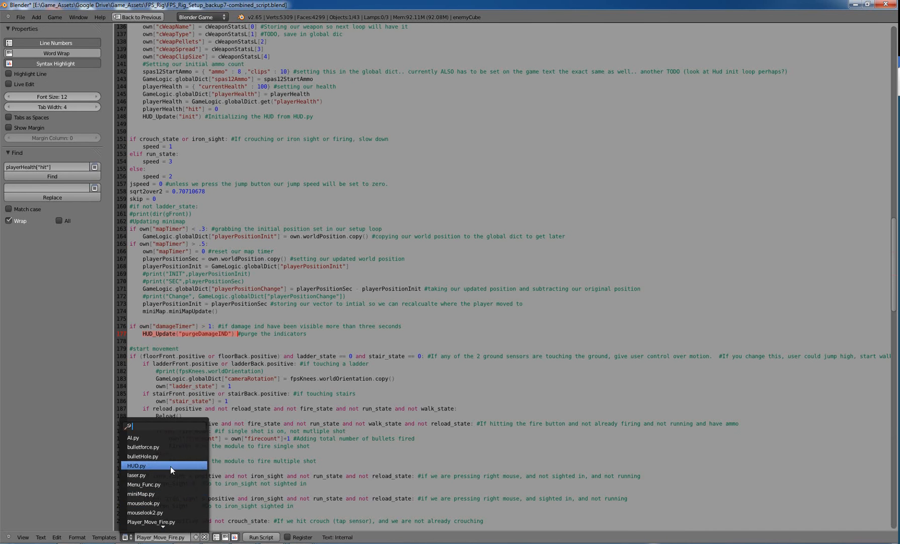
{"action": "left_click", "coordinate": [136, 465]}
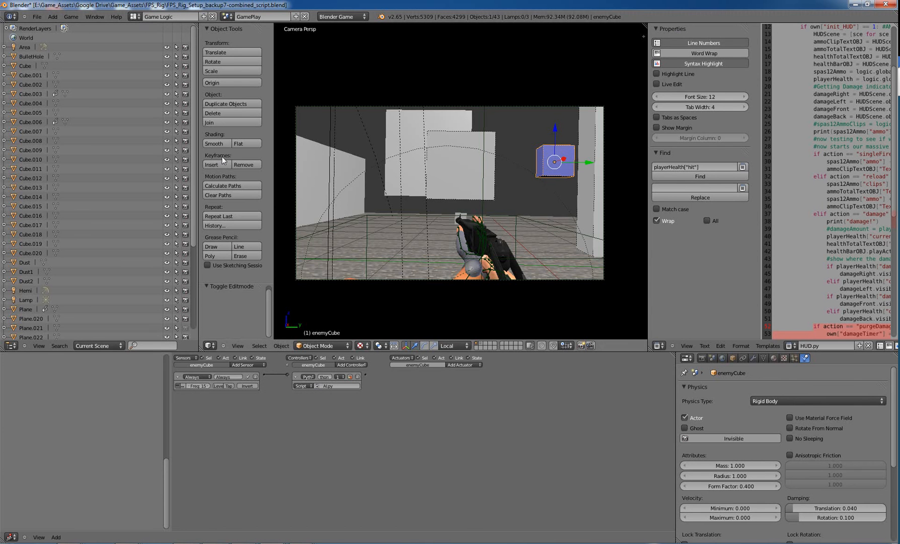
Step: Run the game twice, taking enemy hits until the health readout drops to -2
{"action": "key", "text": "ctrl+up"}
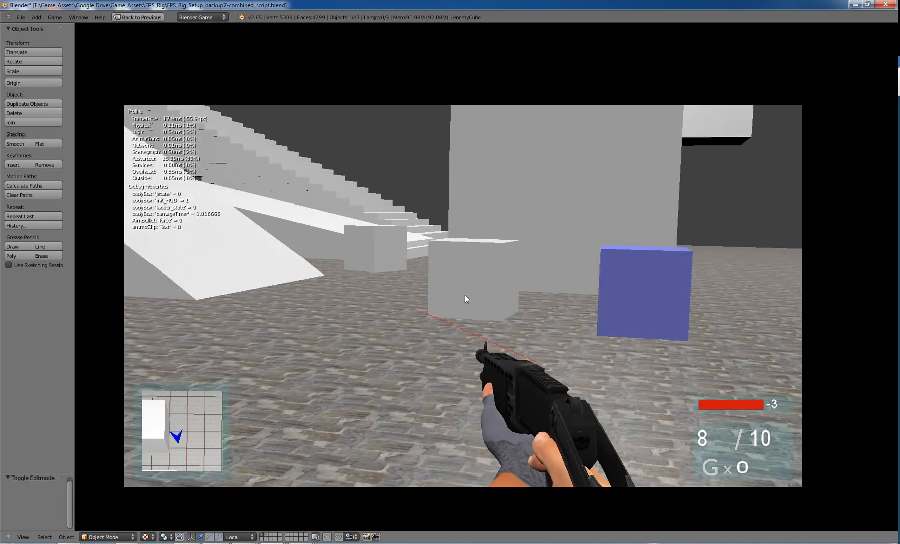
{"action": "key", "text": "esc"}
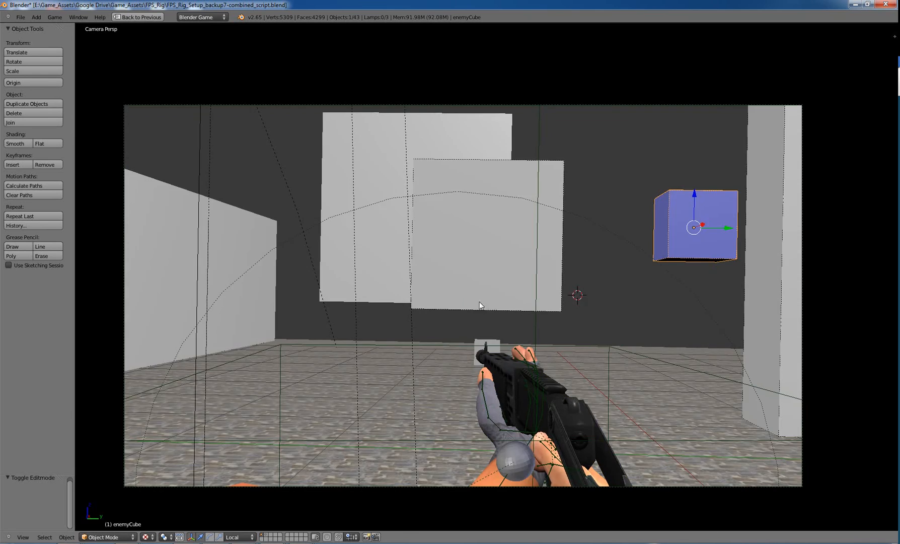
{"action": "key", "text": "p"}
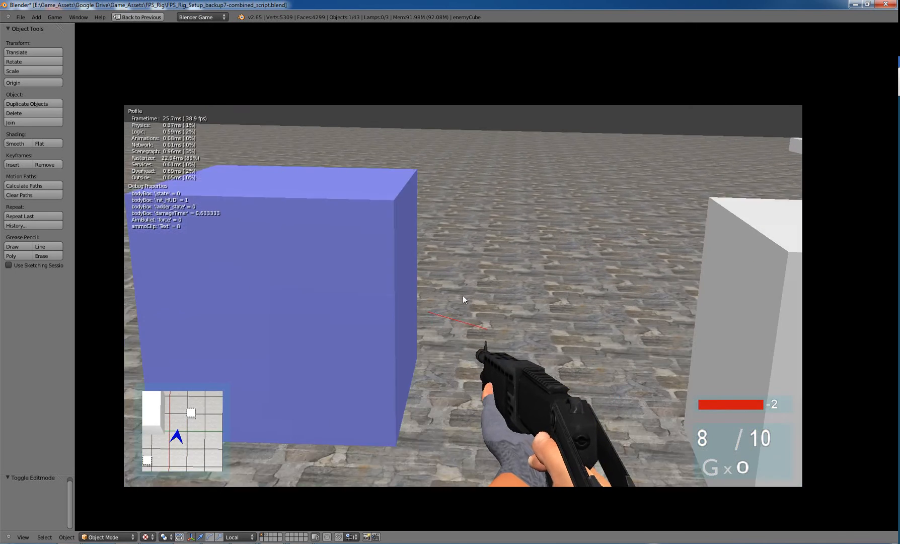
{"action": "key", "text": "esc"}
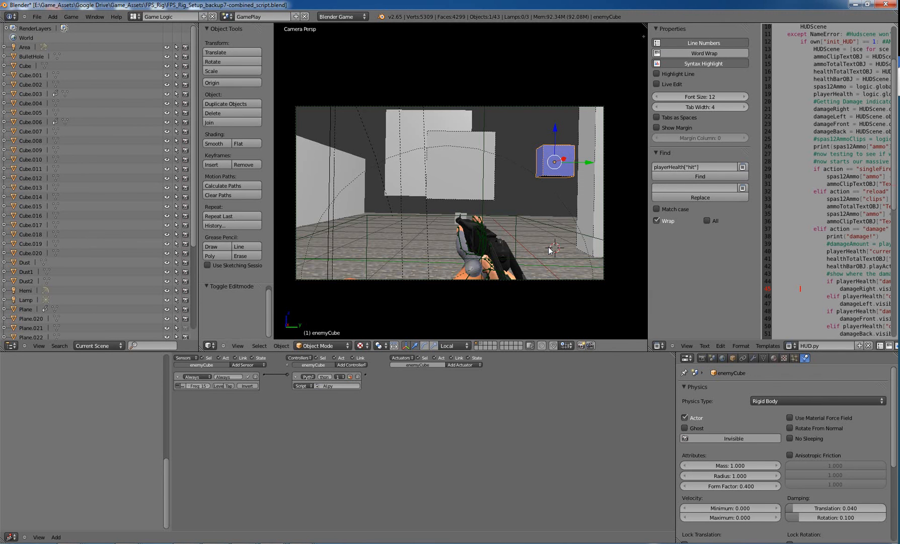
{"action": "mouse_move", "coordinate": [660, 228]}
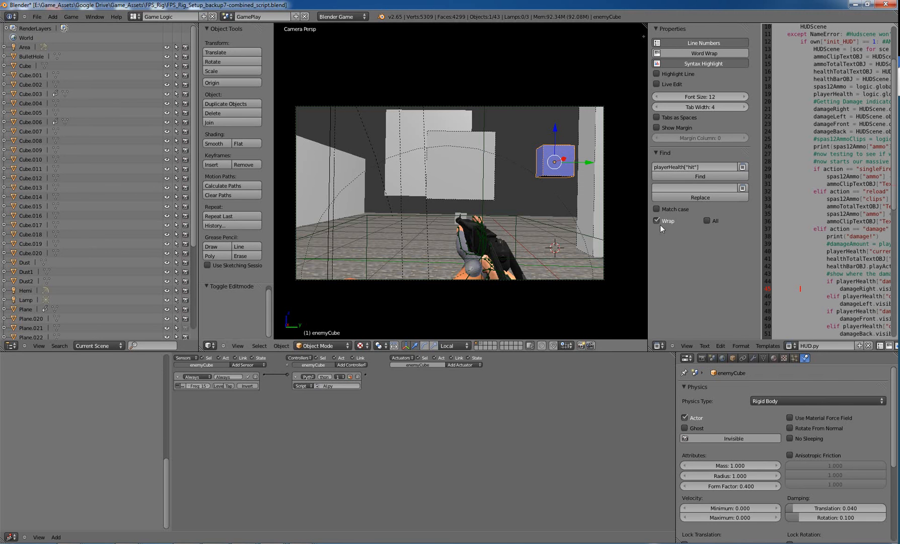